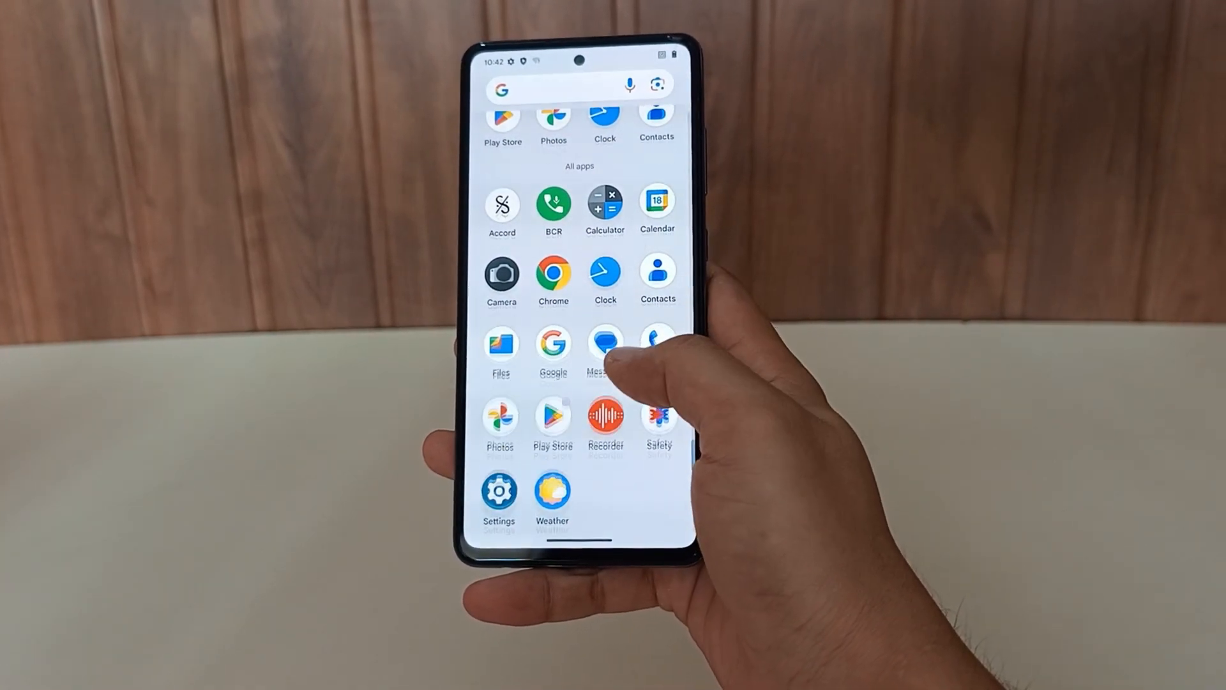
Open Settings and review the About phone model and Android version details
click(499, 489)
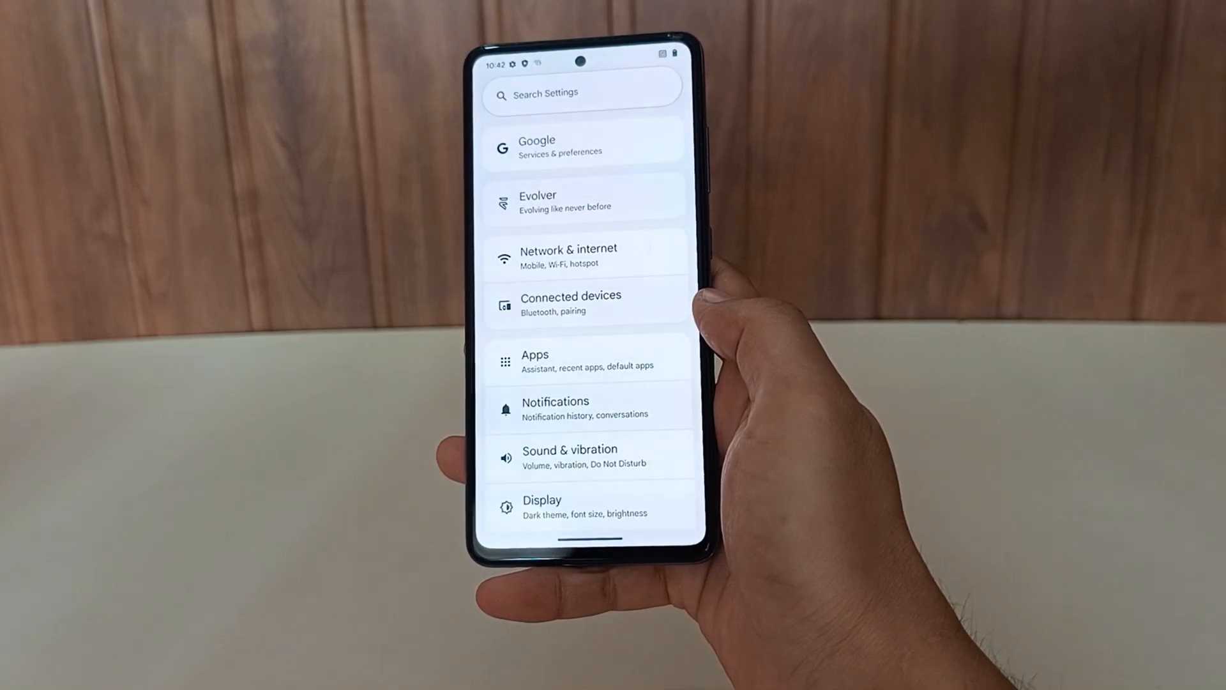
scroll(down, 3)
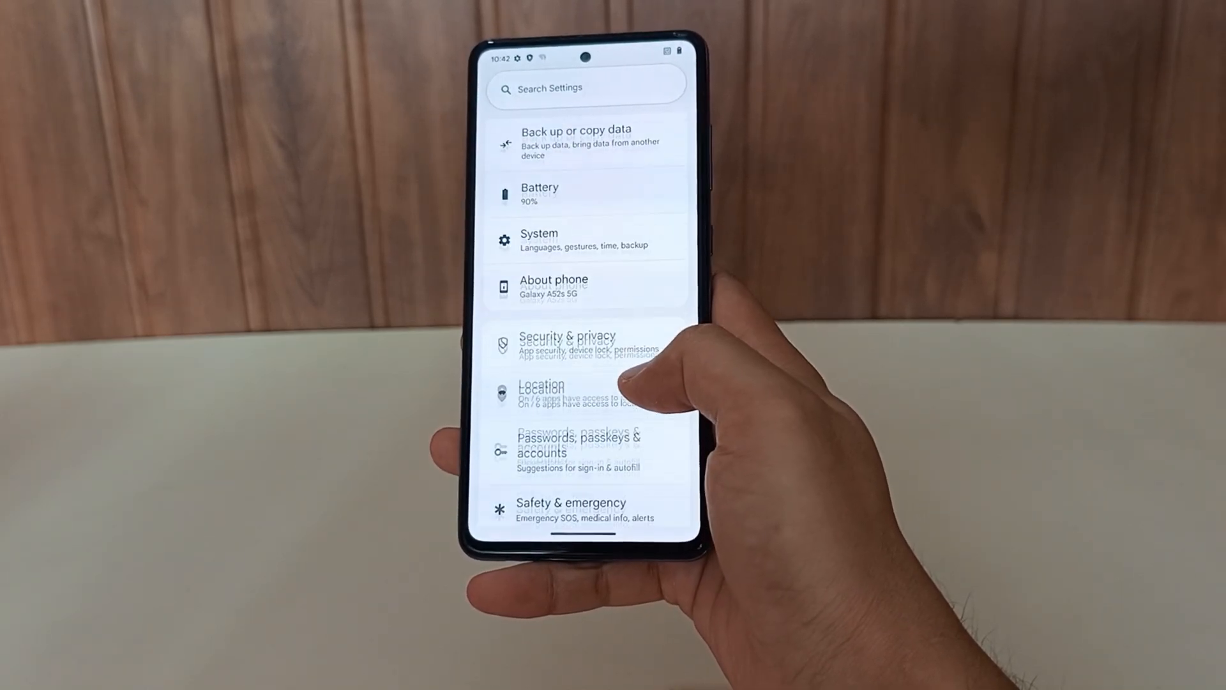
scroll(down, 3)
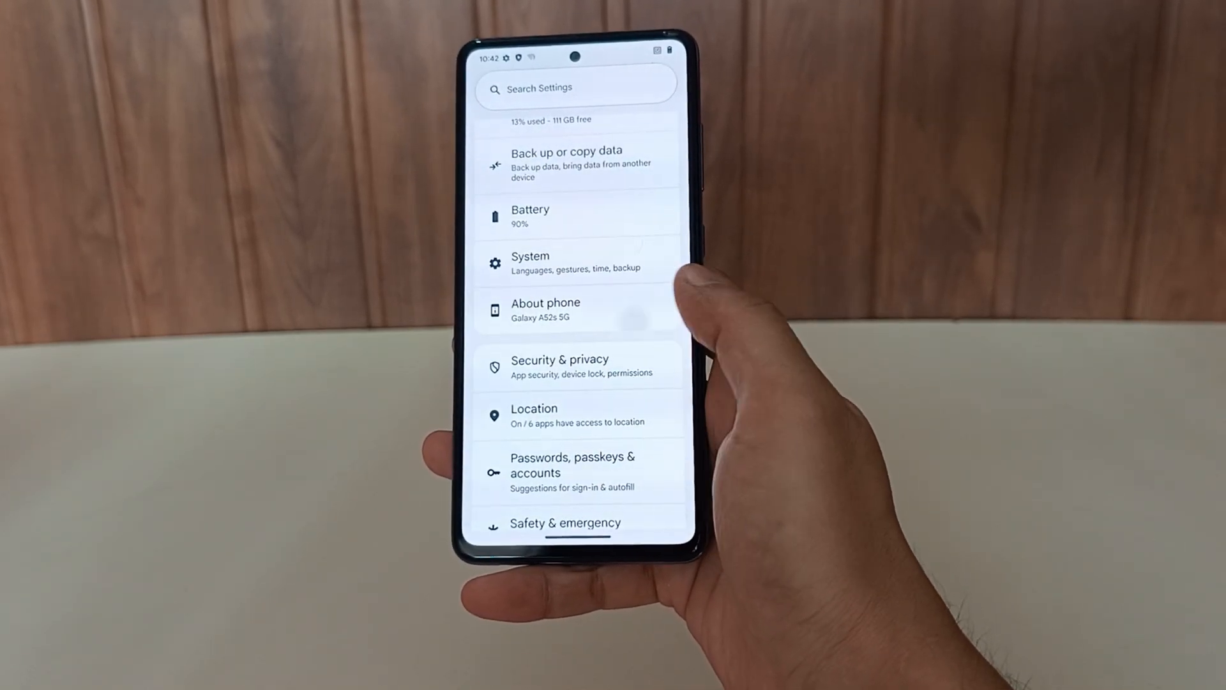
click(545, 309)
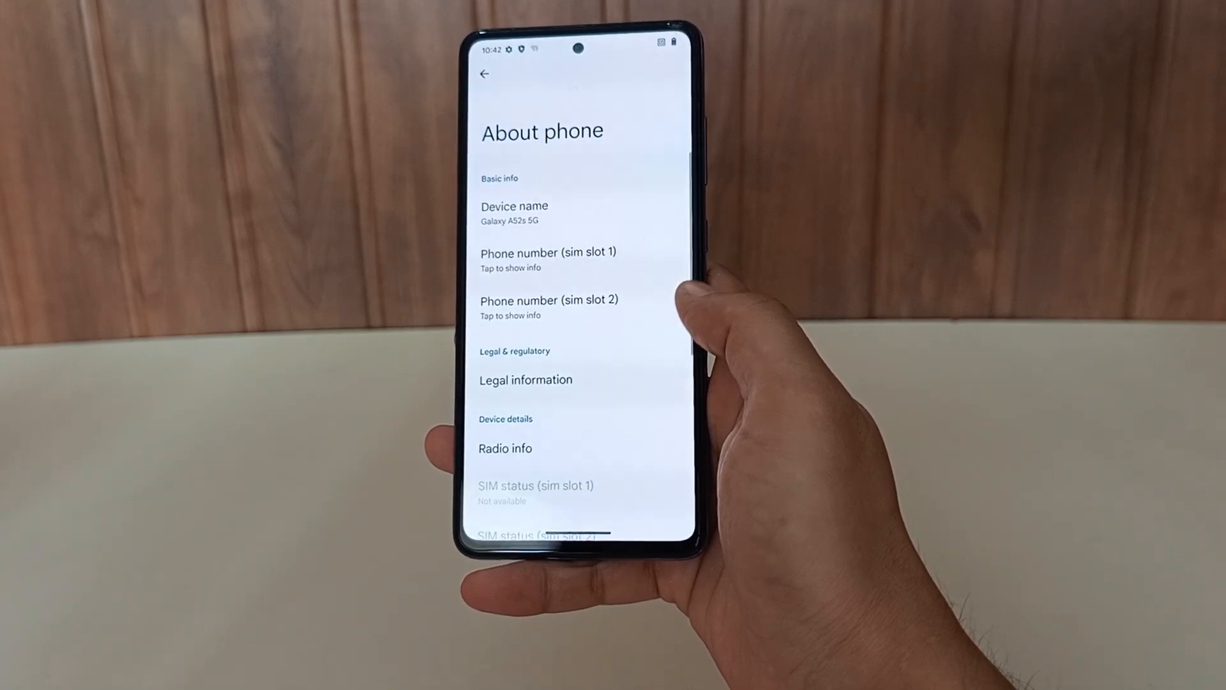
scroll(down, 3)
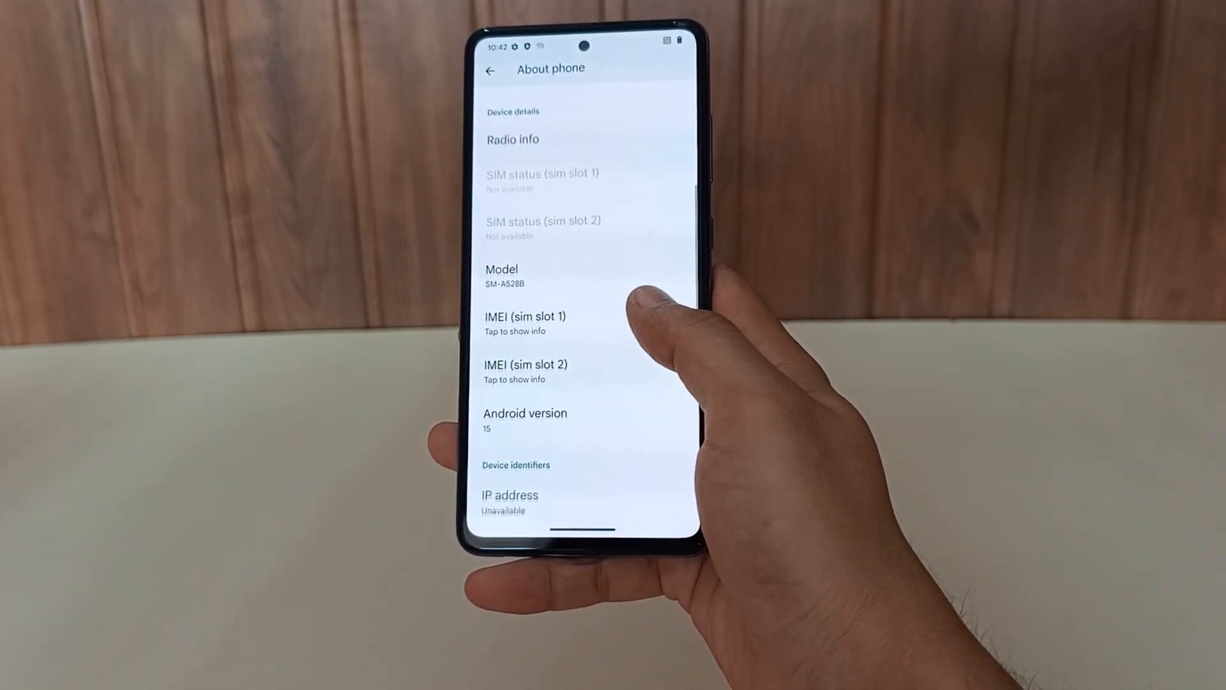
Go to the Security & privacy settings page
click(525, 418)
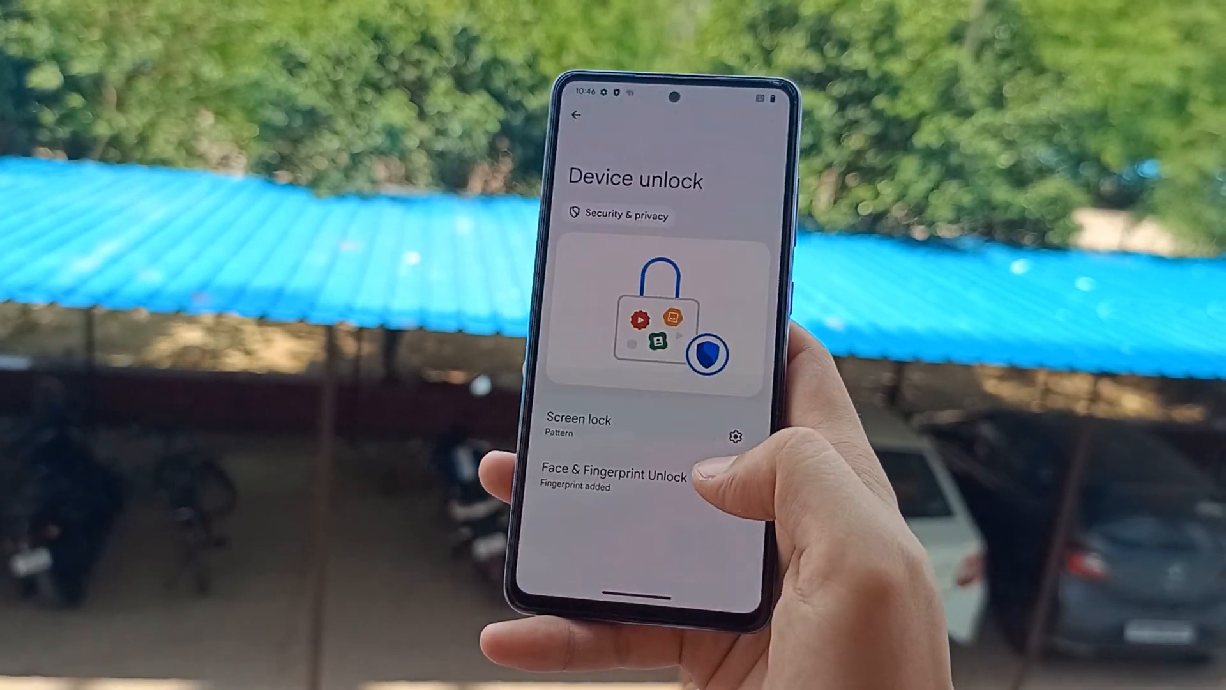
click(576, 115)
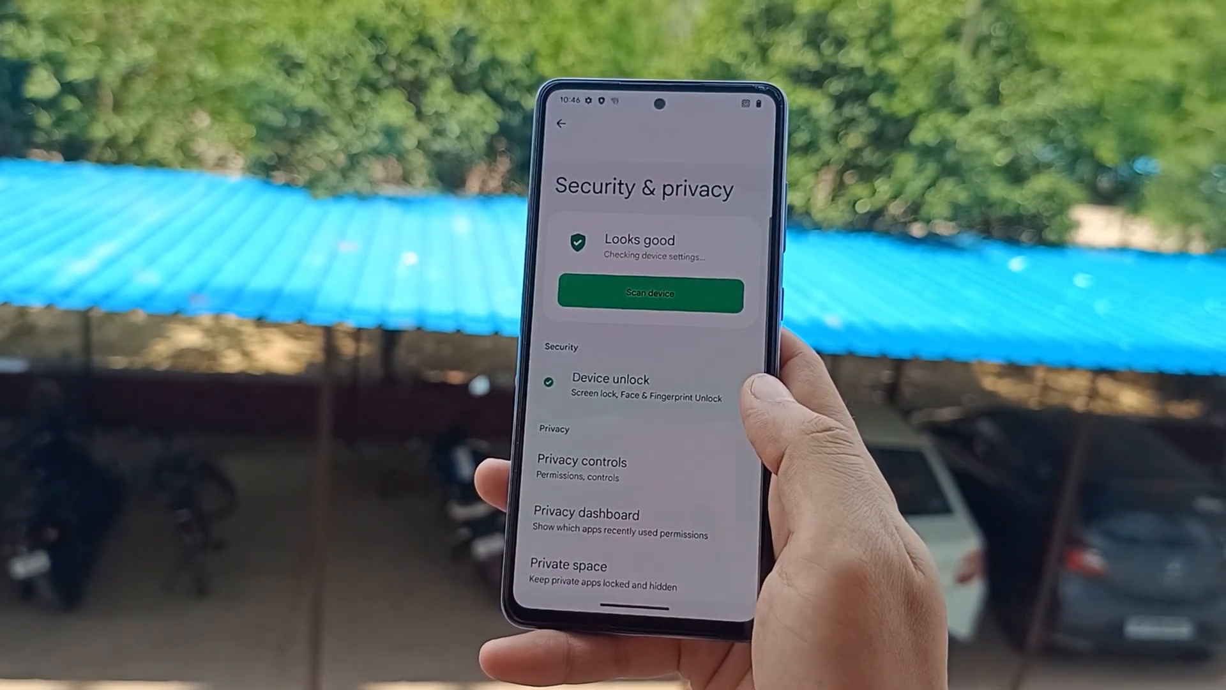
click(562, 125)
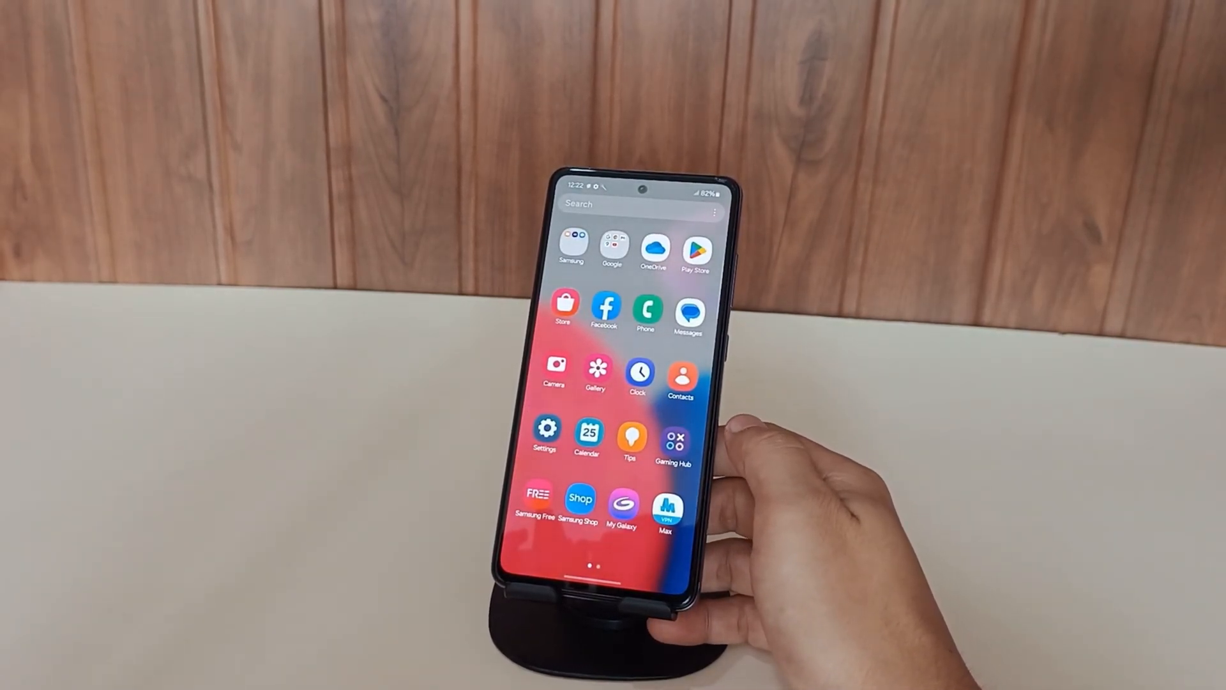
Open About phone > Software information to confirm developer mode is already enabled
click(547, 431)
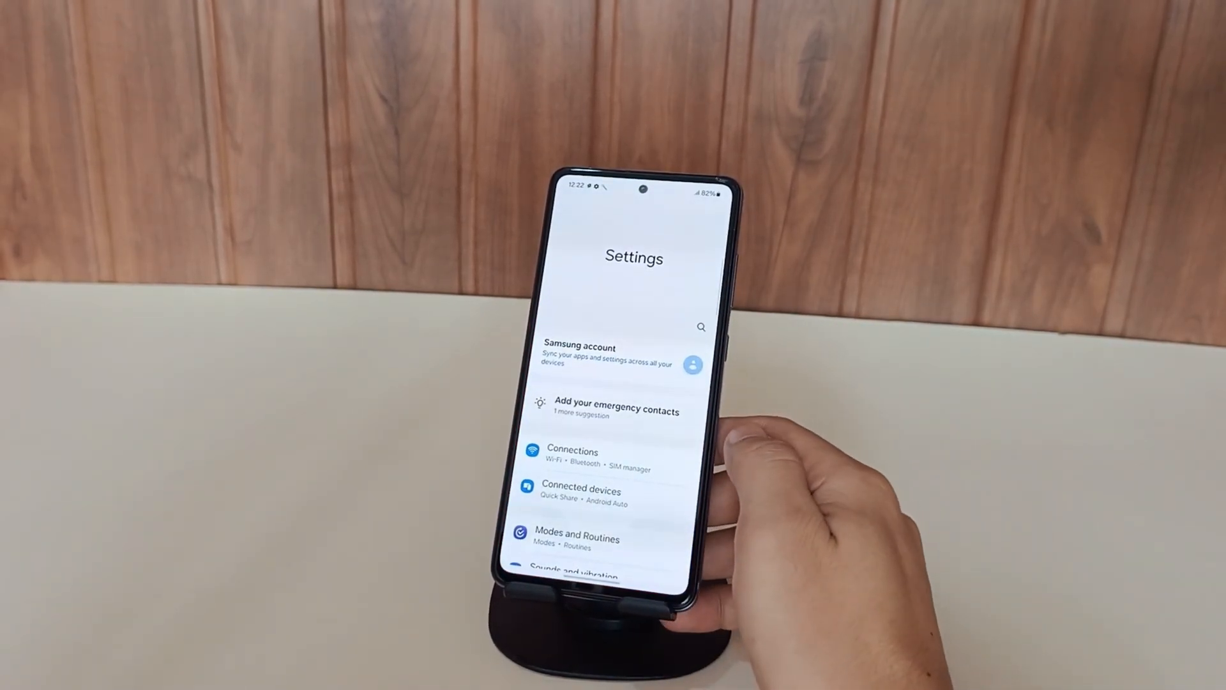
scroll(down, 3)
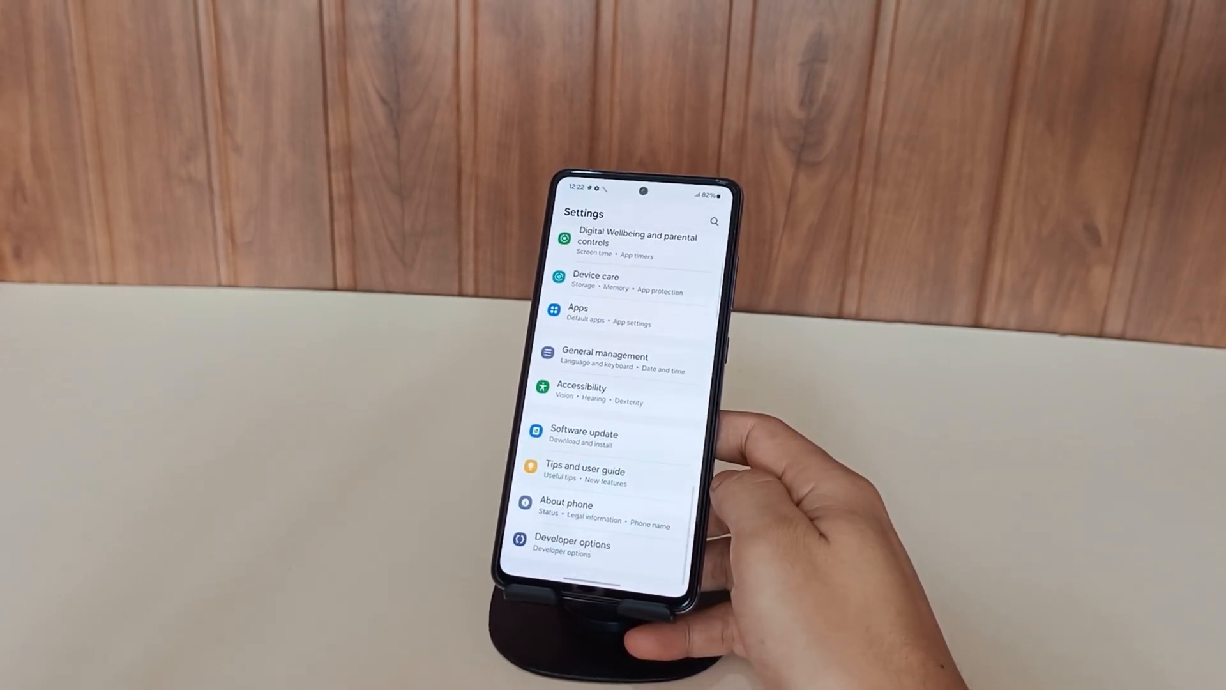
click(566, 504)
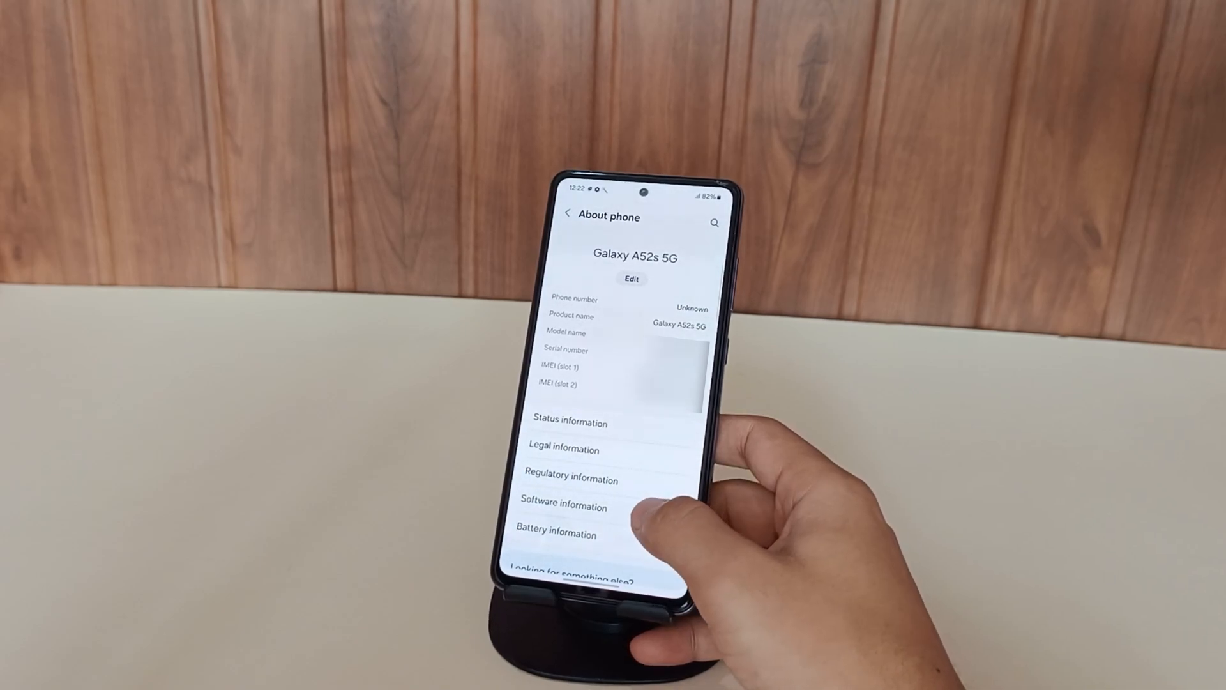
click(563, 507)
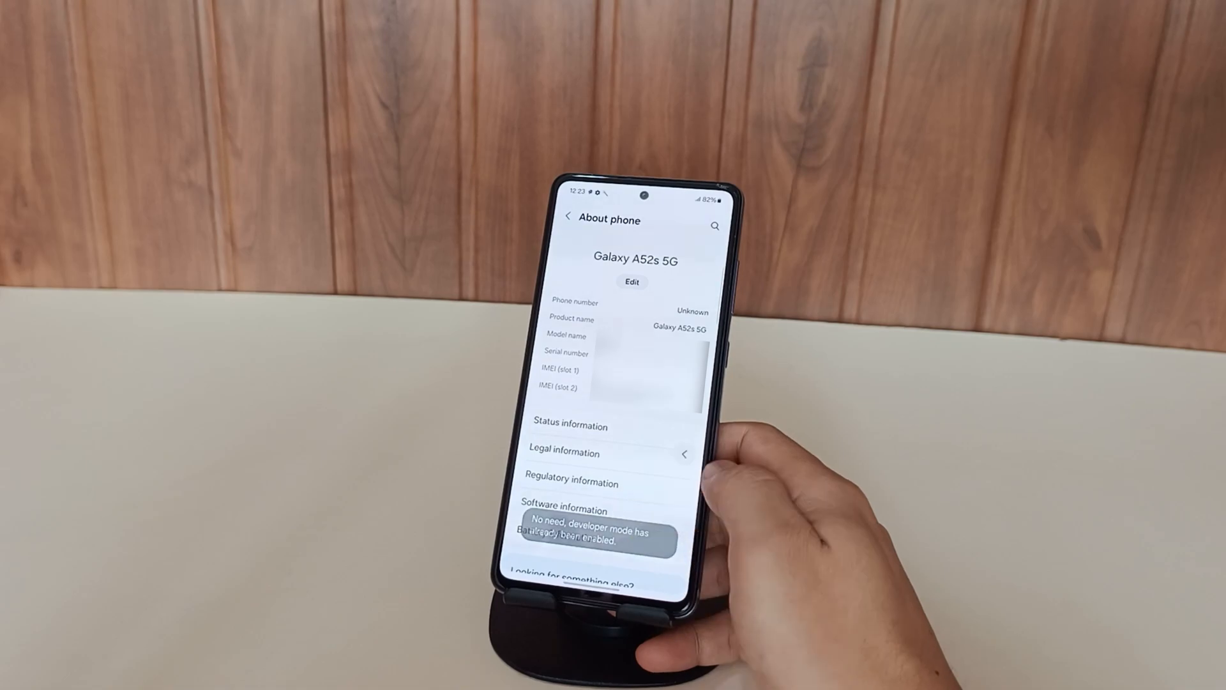
In Developer options, turn on and confirm OEM unlocking, then turn on USB debugging
click(568, 216)
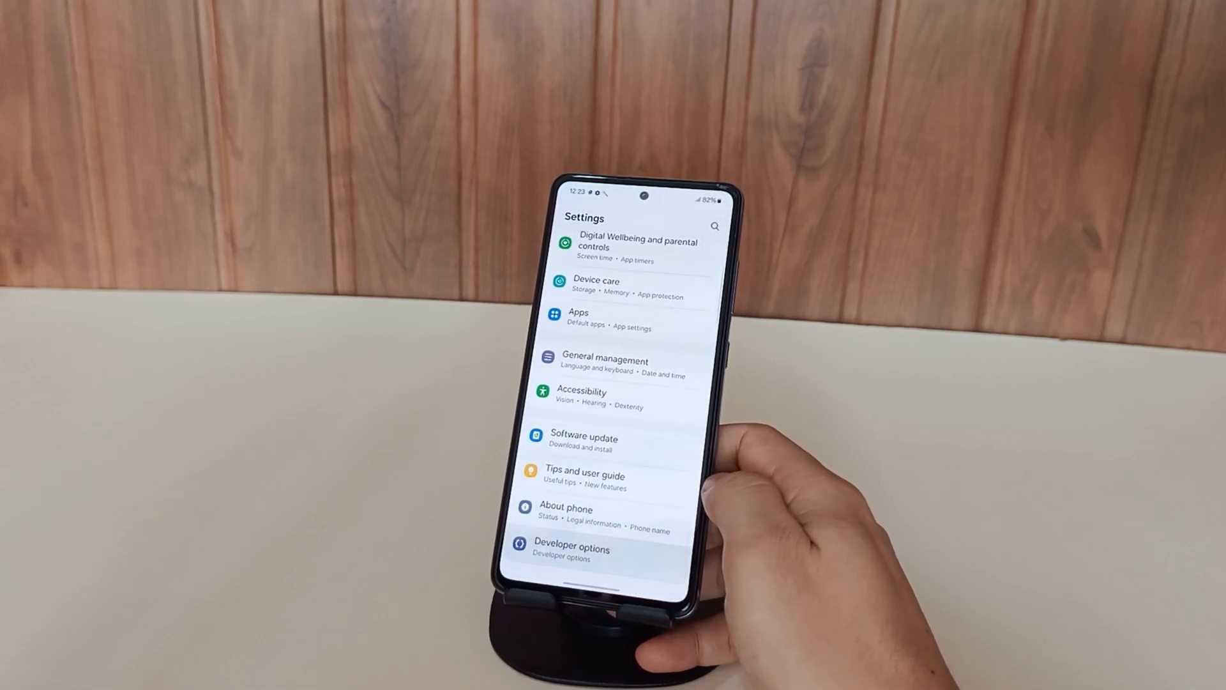
click(571, 549)
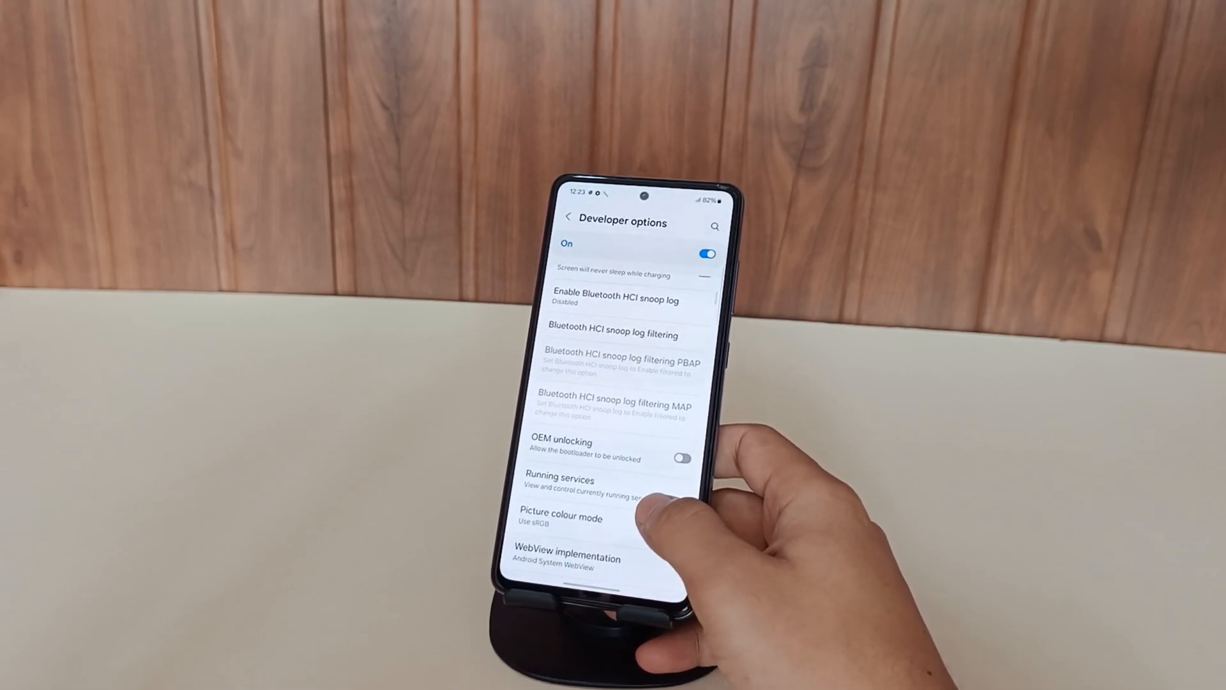
click(686, 456)
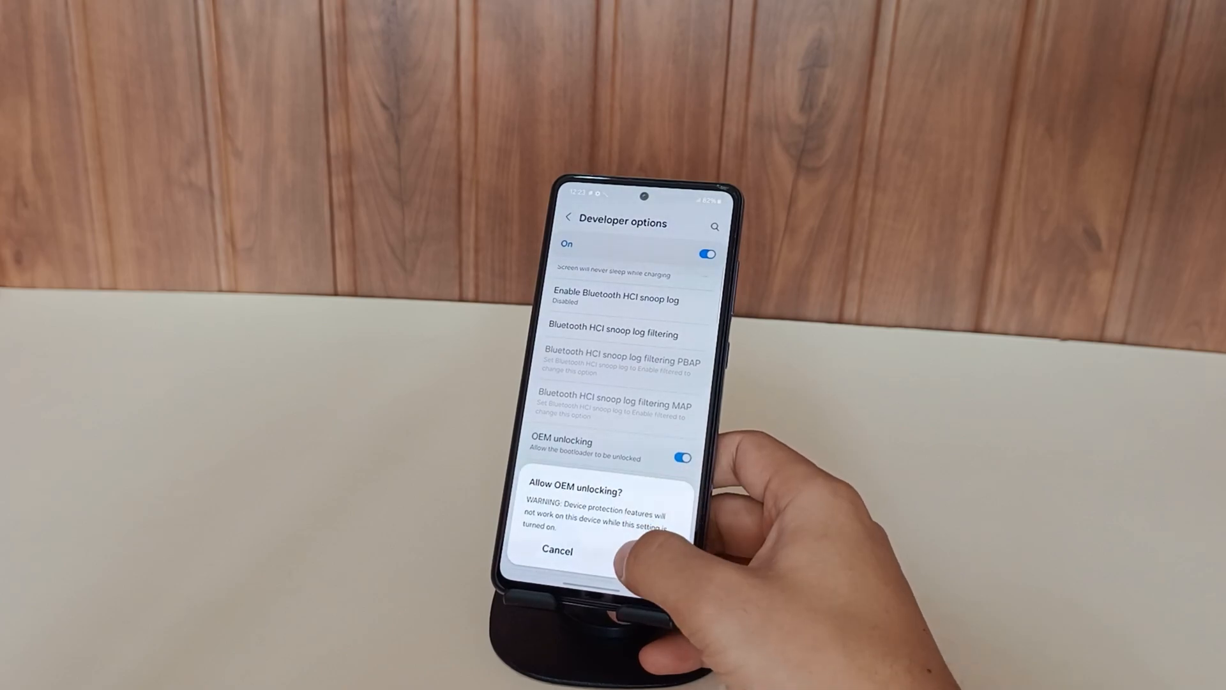
click(557, 549)
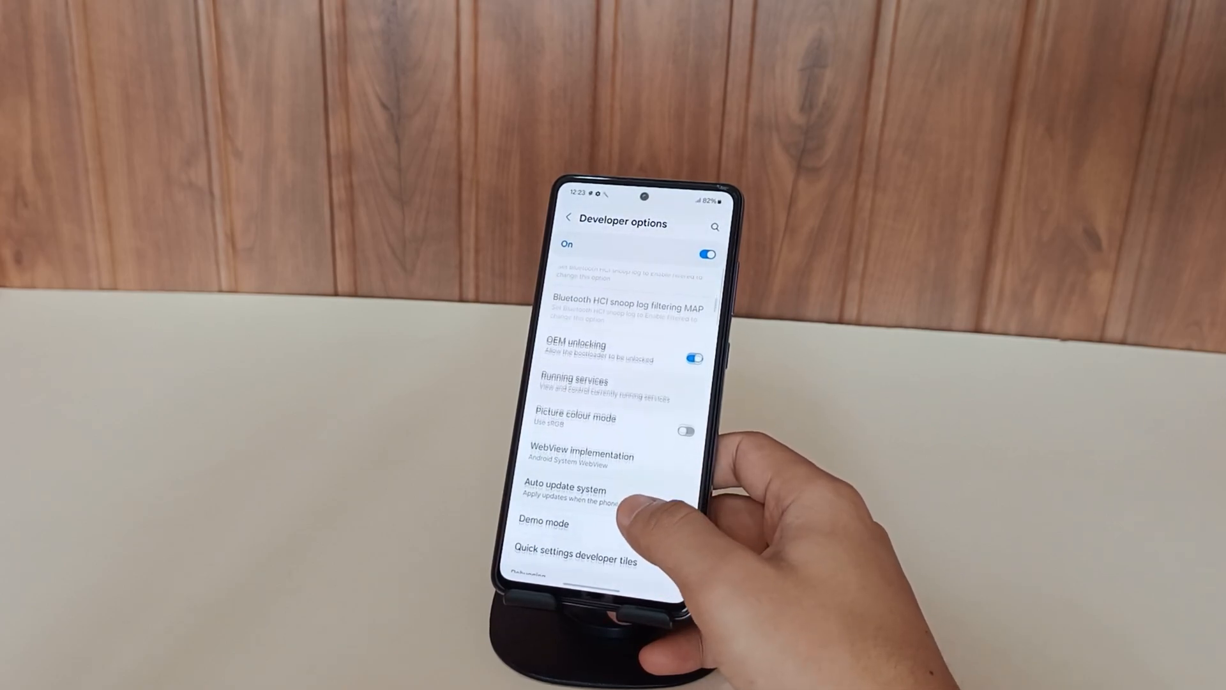
scroll(down, 3)
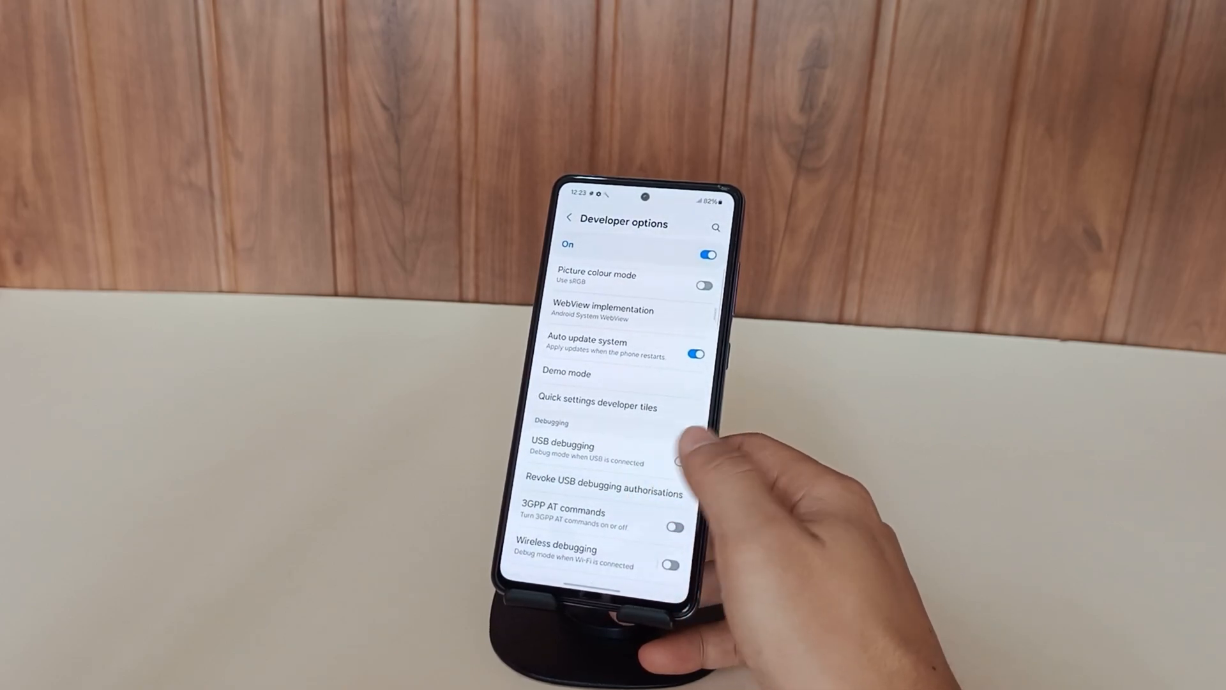
click(682, 461)
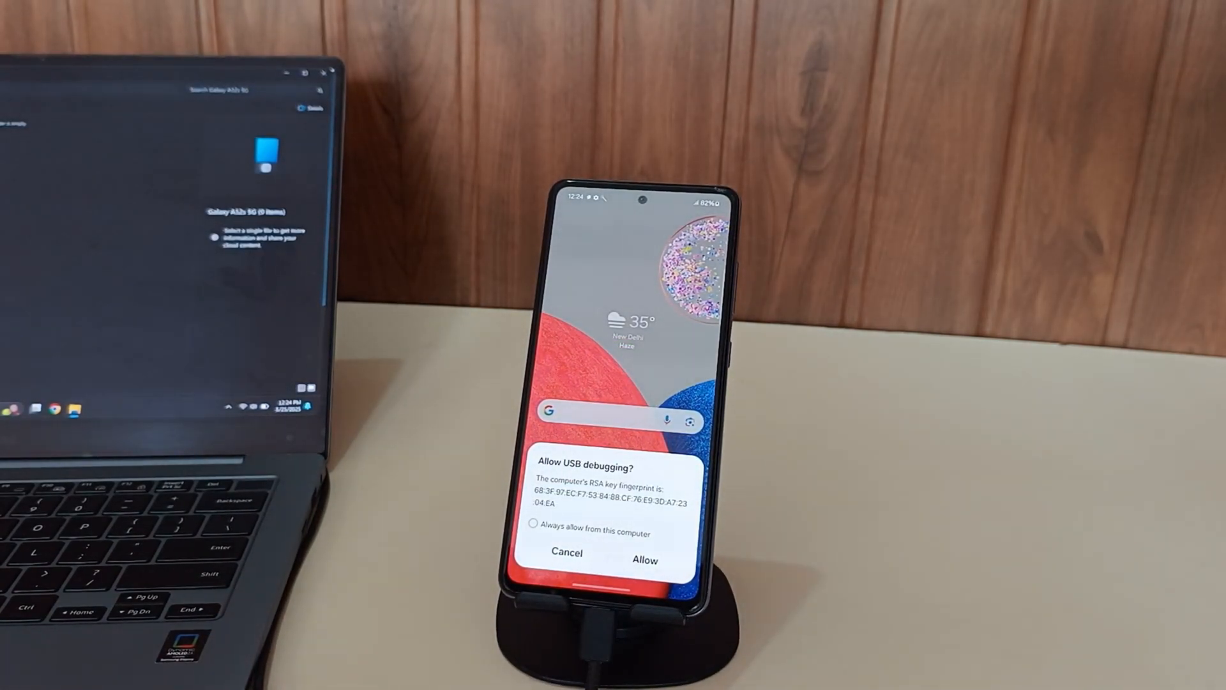
Allow USB debugging with 'Always allow from this computer' ticked
click(532, 522)
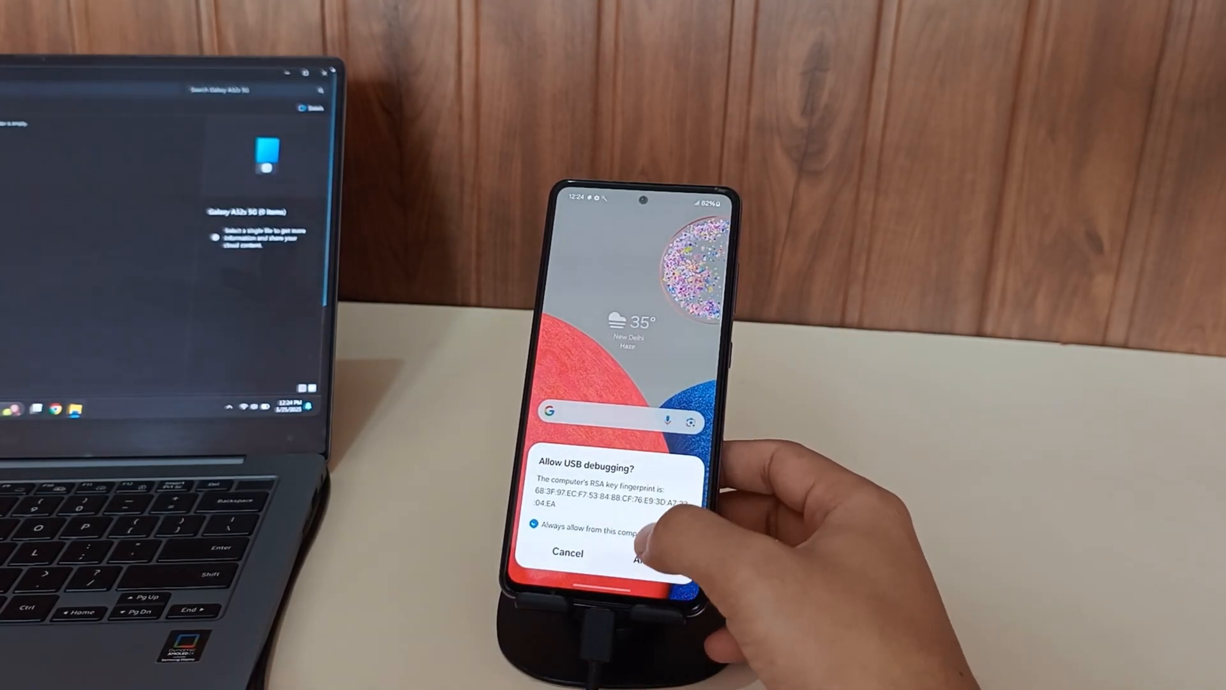
click(653, 553)
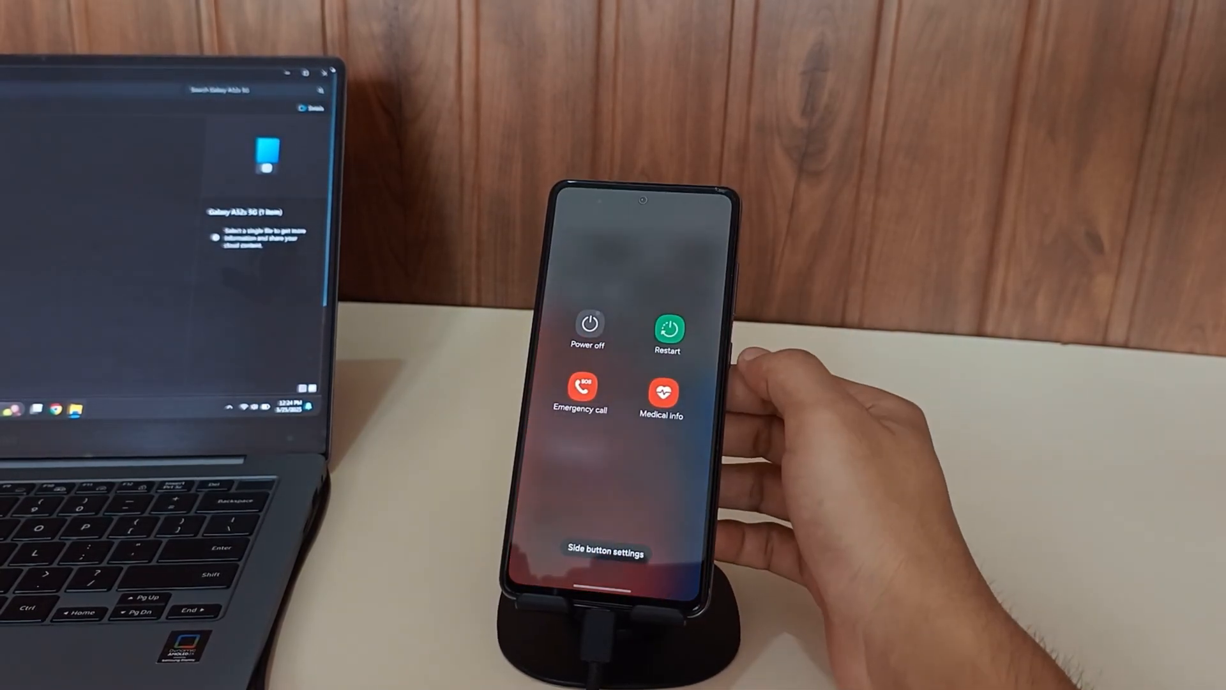
click(667, 323)
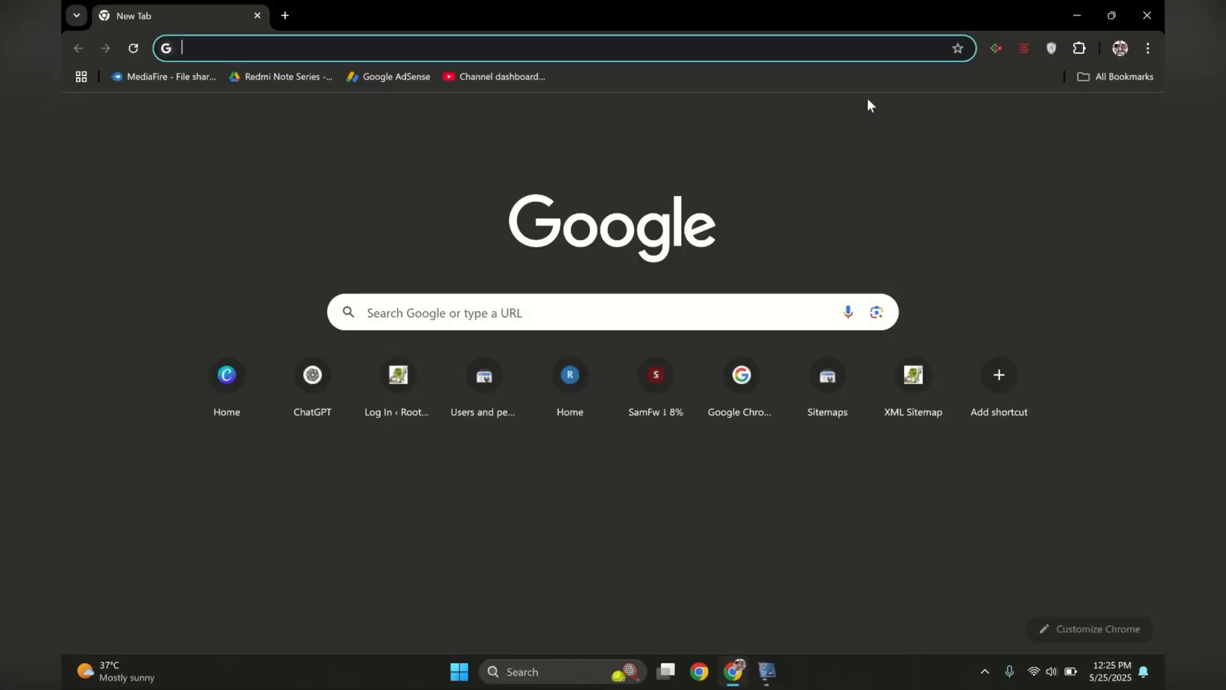
Search 'twrp for samsung a52s' and open XDA's official TWRP 3.7.1-0 thread
text(t)
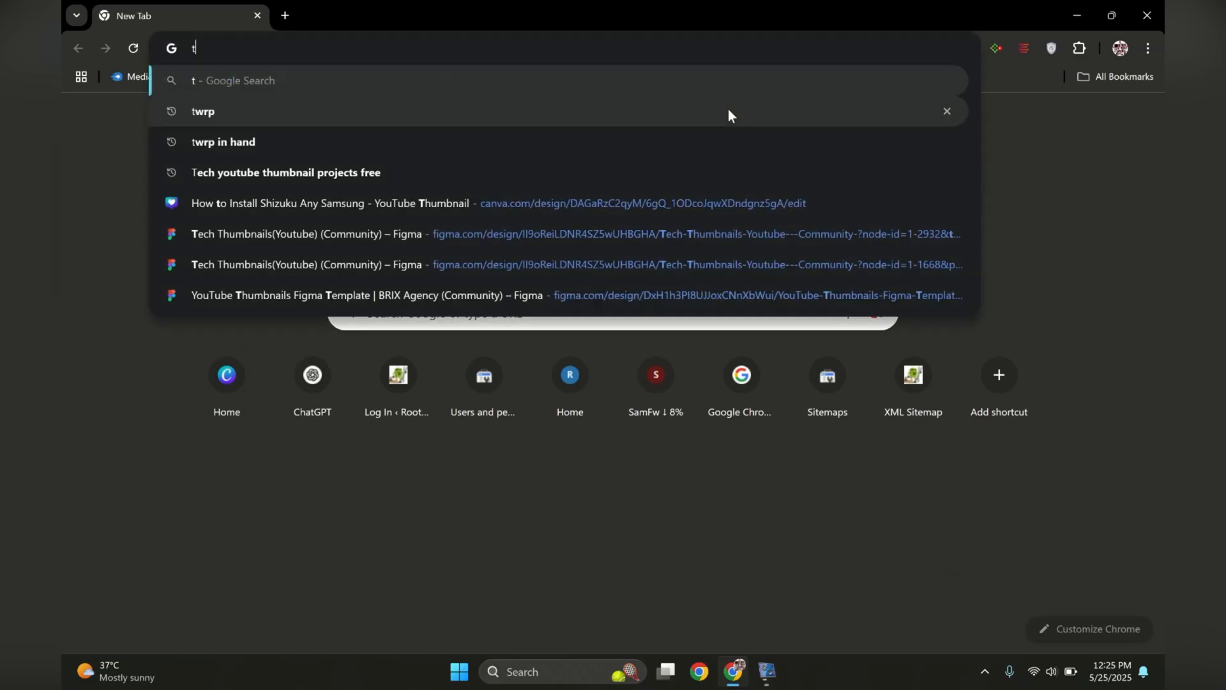
text(wrp for samsung a52s)
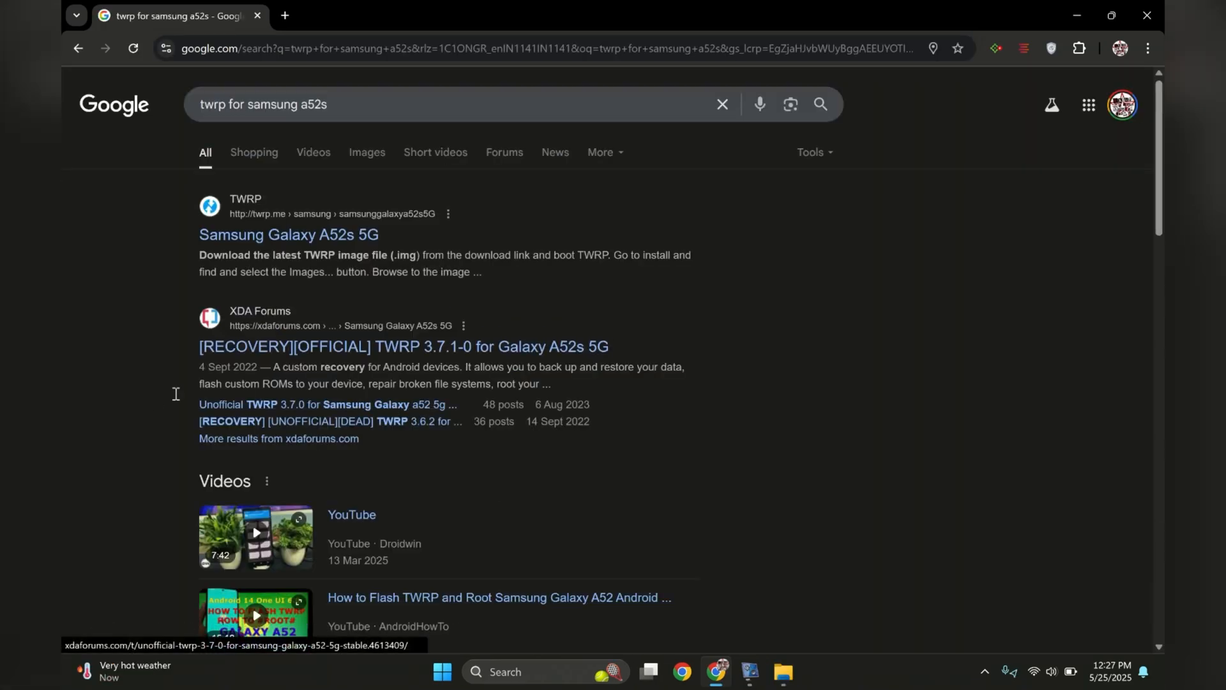
click(403, 345)
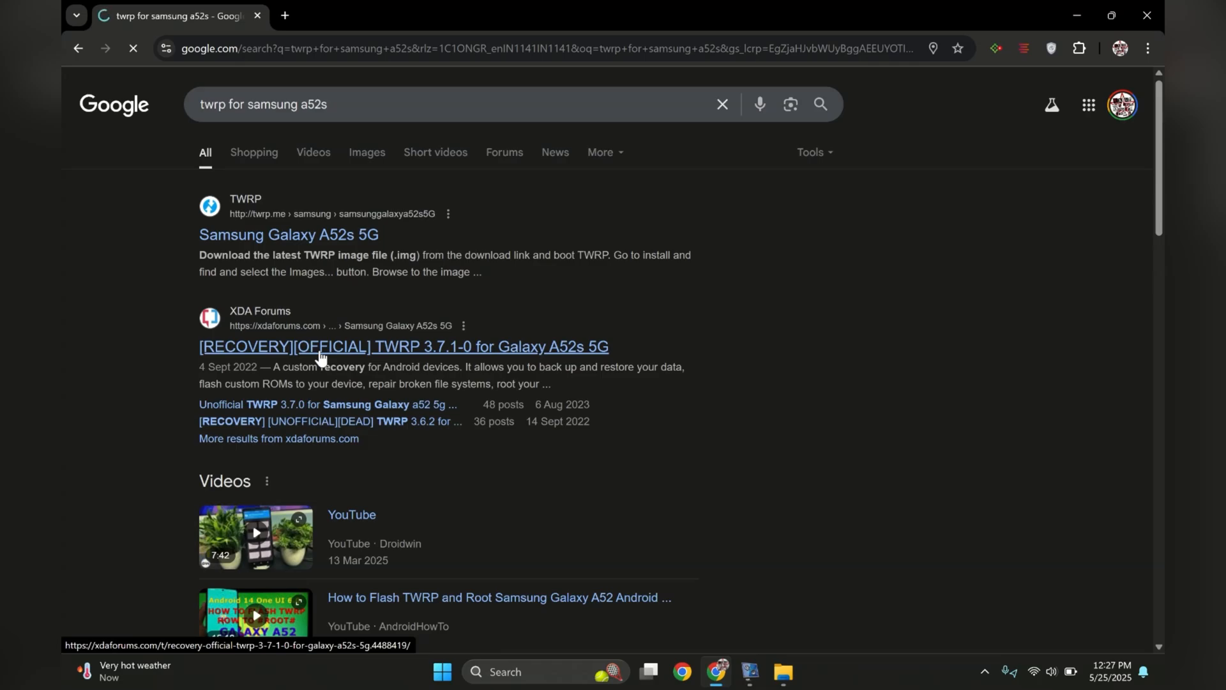
click(403, 347)
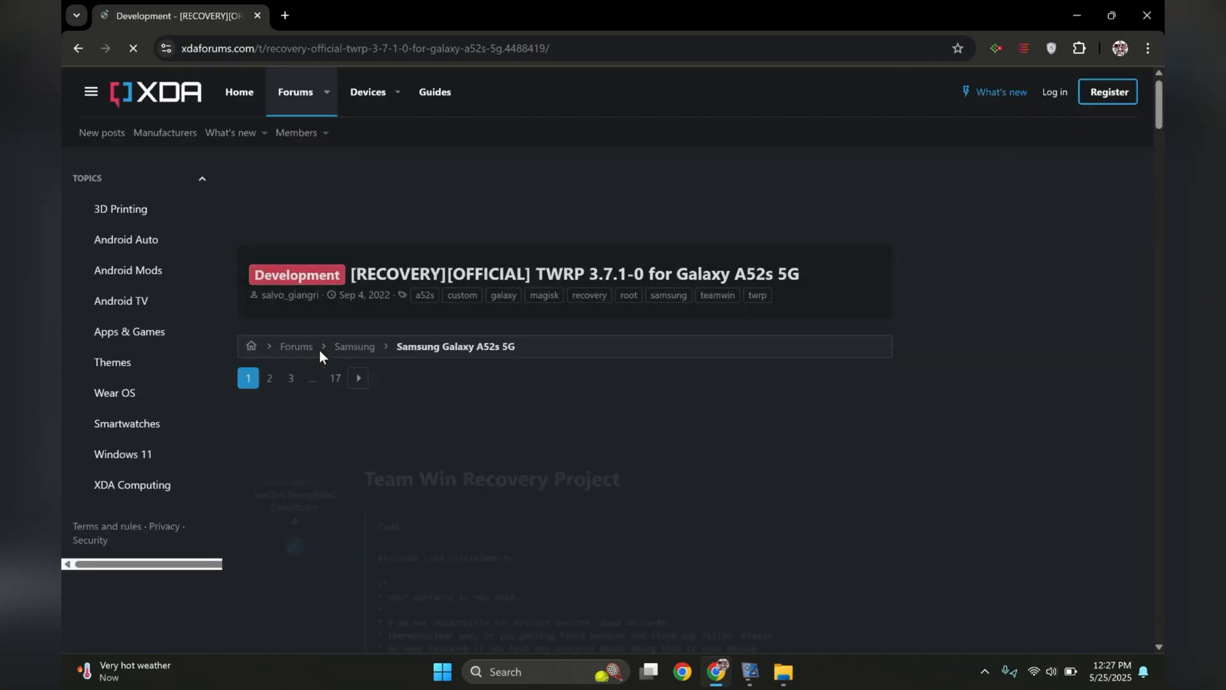
Scroll the XDA TWRP guide and download the disabled vbmeta image
scroll(down, 3)
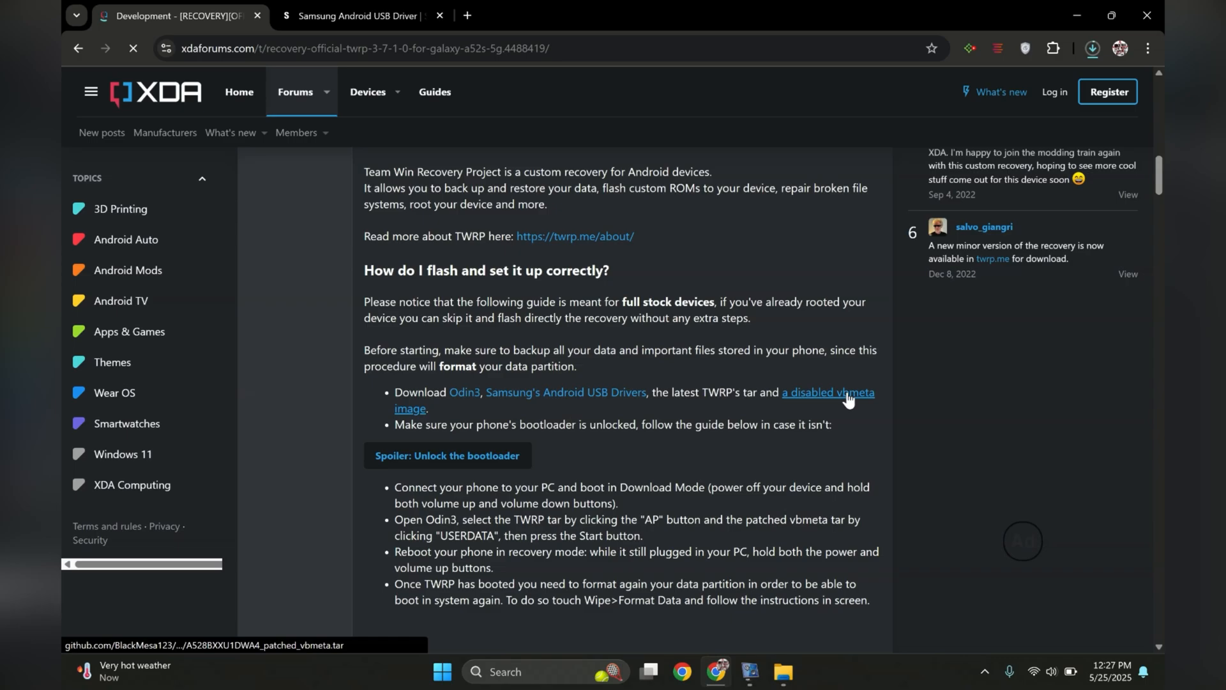
click(355, 15)
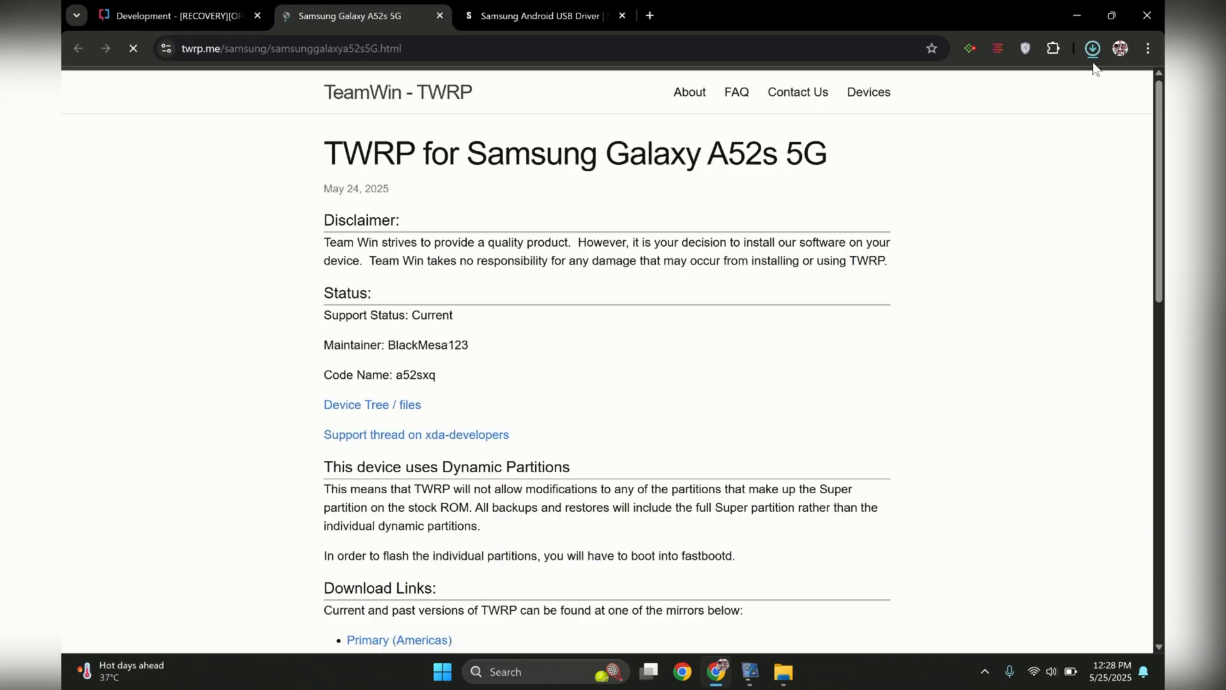
Scroll the dl.twrp.me/a52sxq download list to find a TWRP img.tar file
scroll(down, 3)
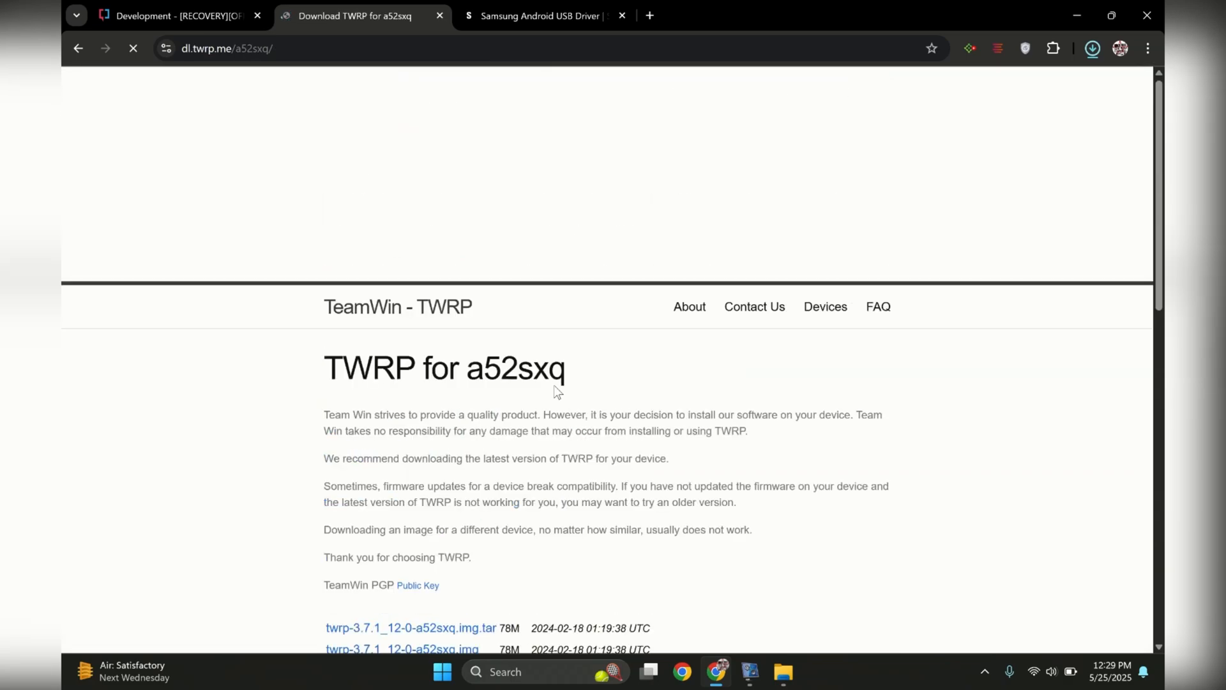
scroll(down, 3)
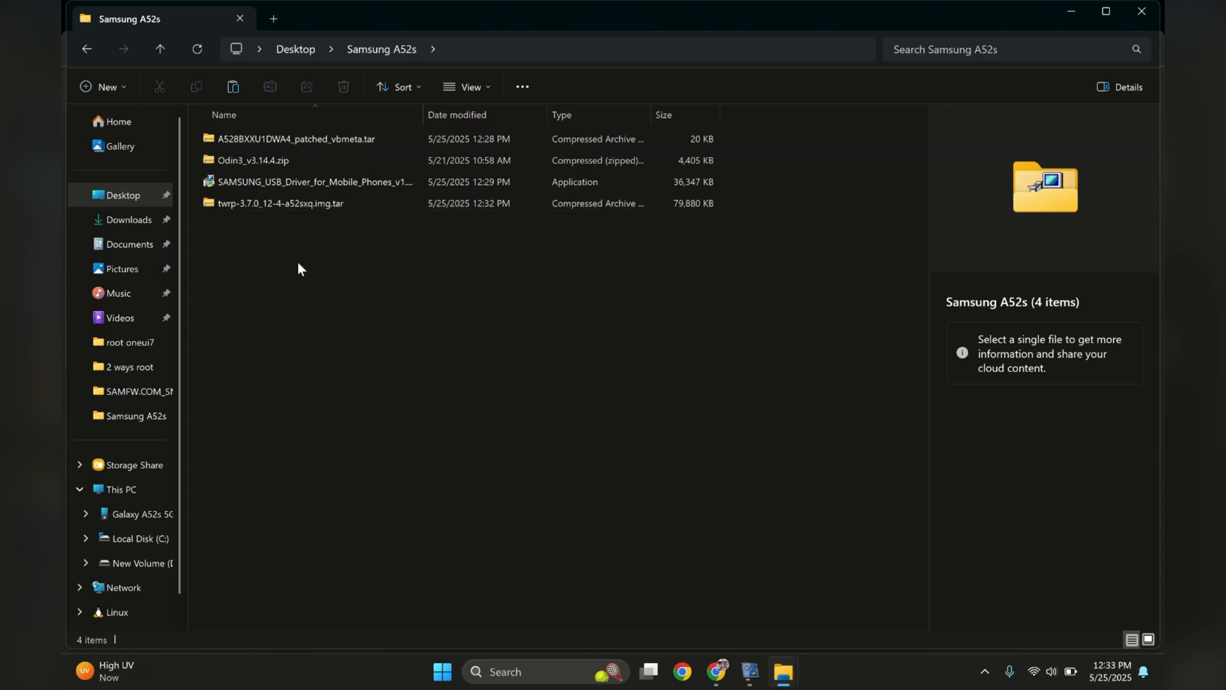
mouse_move(414, 297)
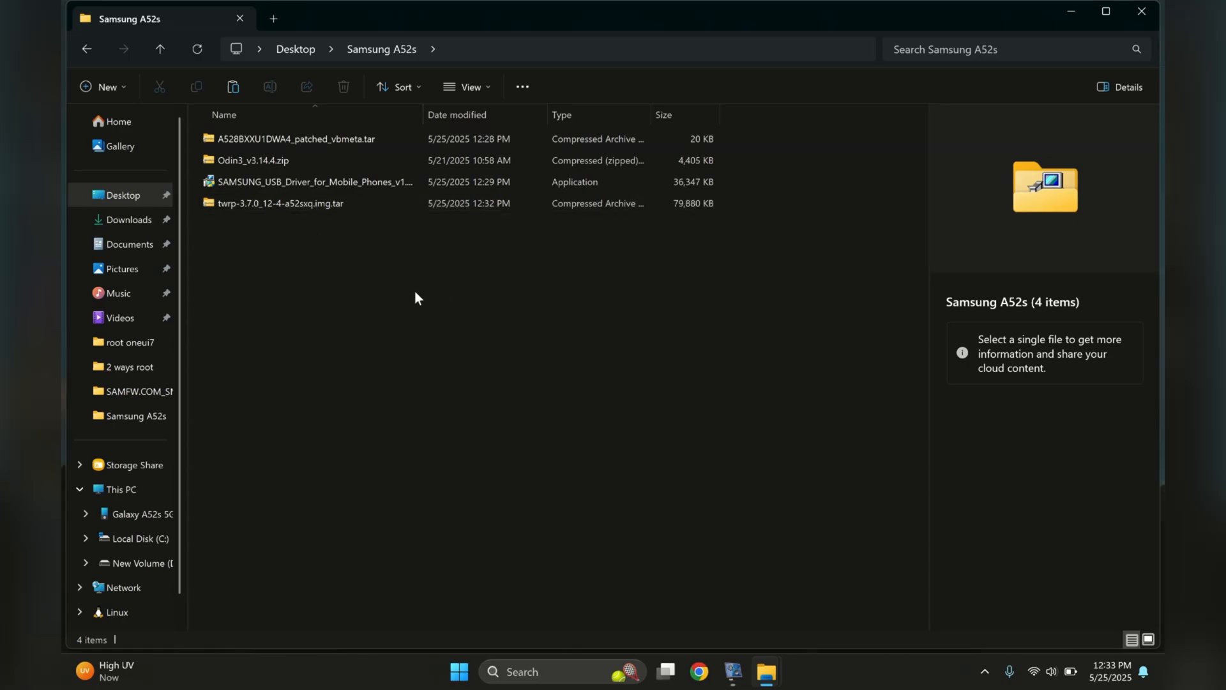
Run the Samsung USB driver installer and decline reinstalling the driver
click(313, 181)
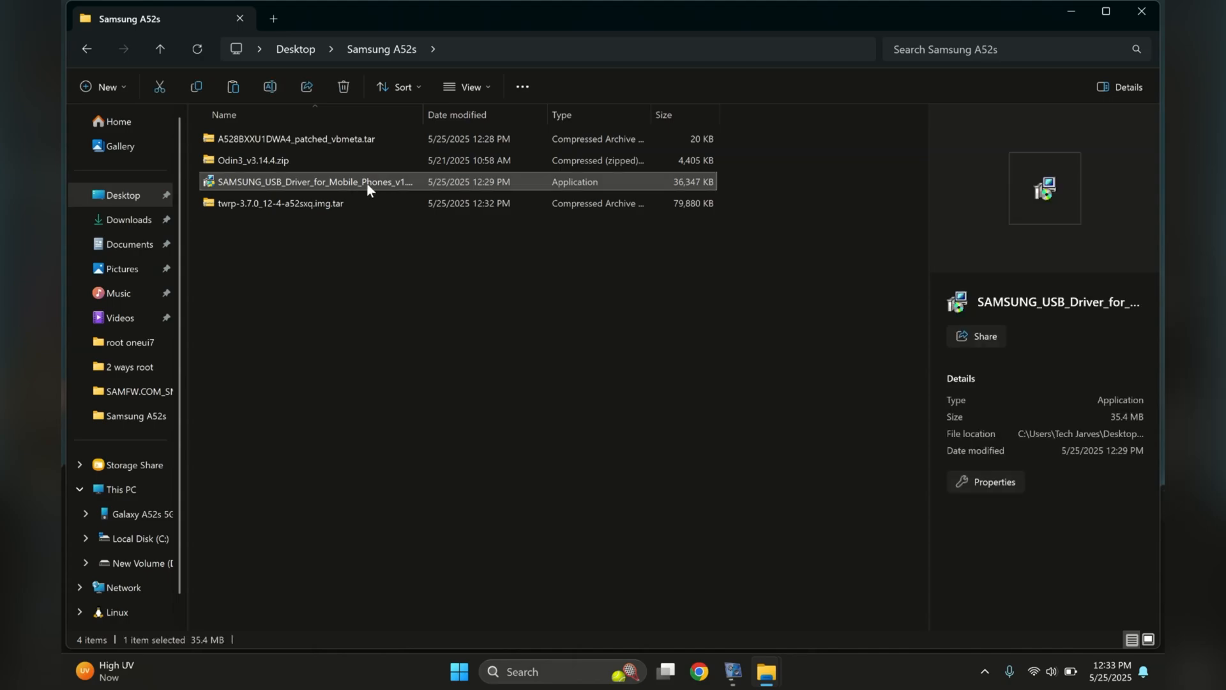
double_click(310, 182)
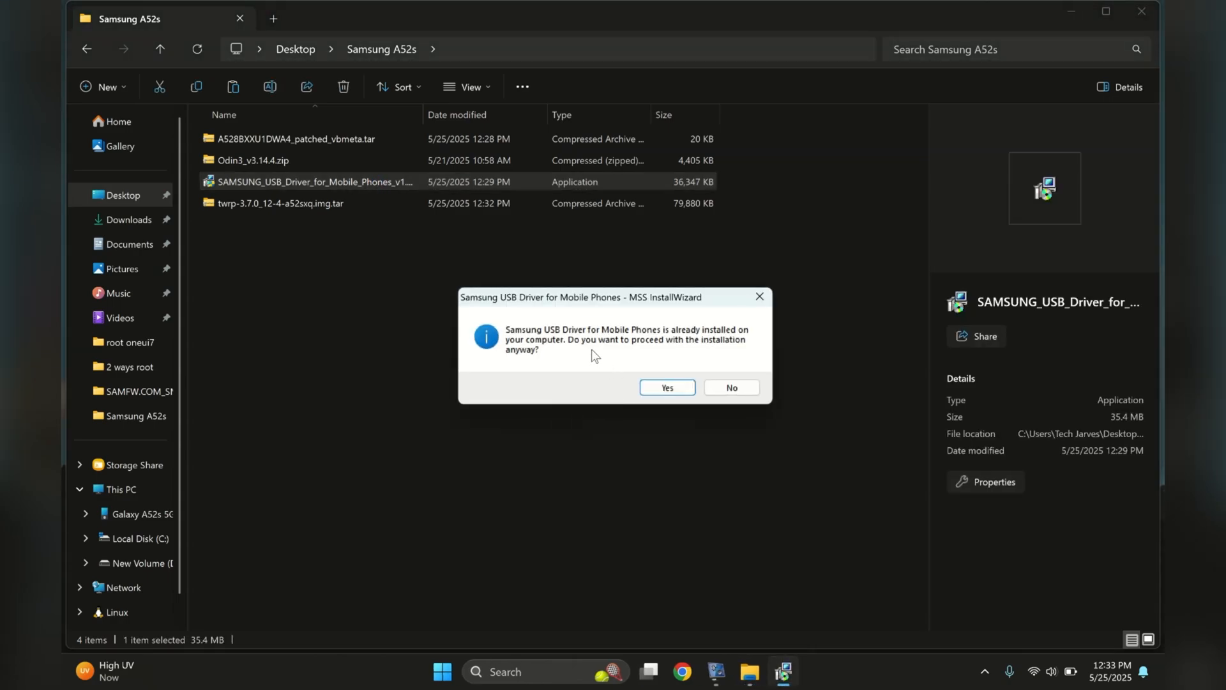
click(729, 387)
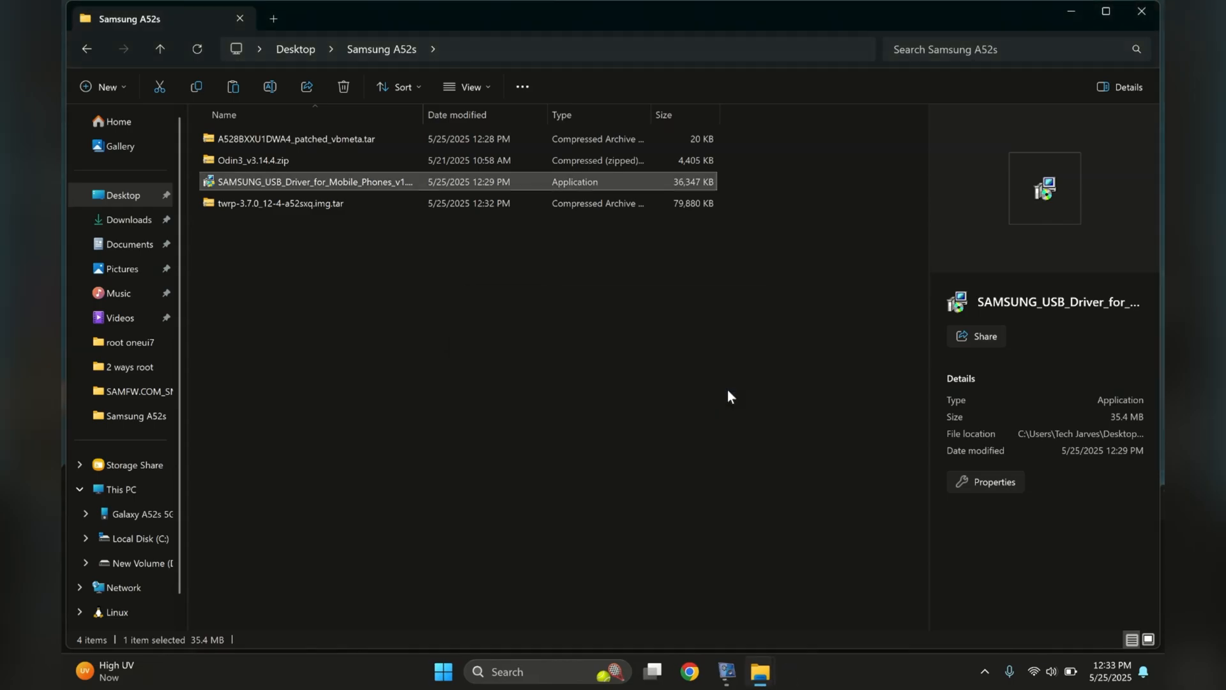
Extract Odin3_v3.14.4.zip into its Odin3_v3.14.4 folder and launch Odin3_v3.14.4.exe
click(253, 160)
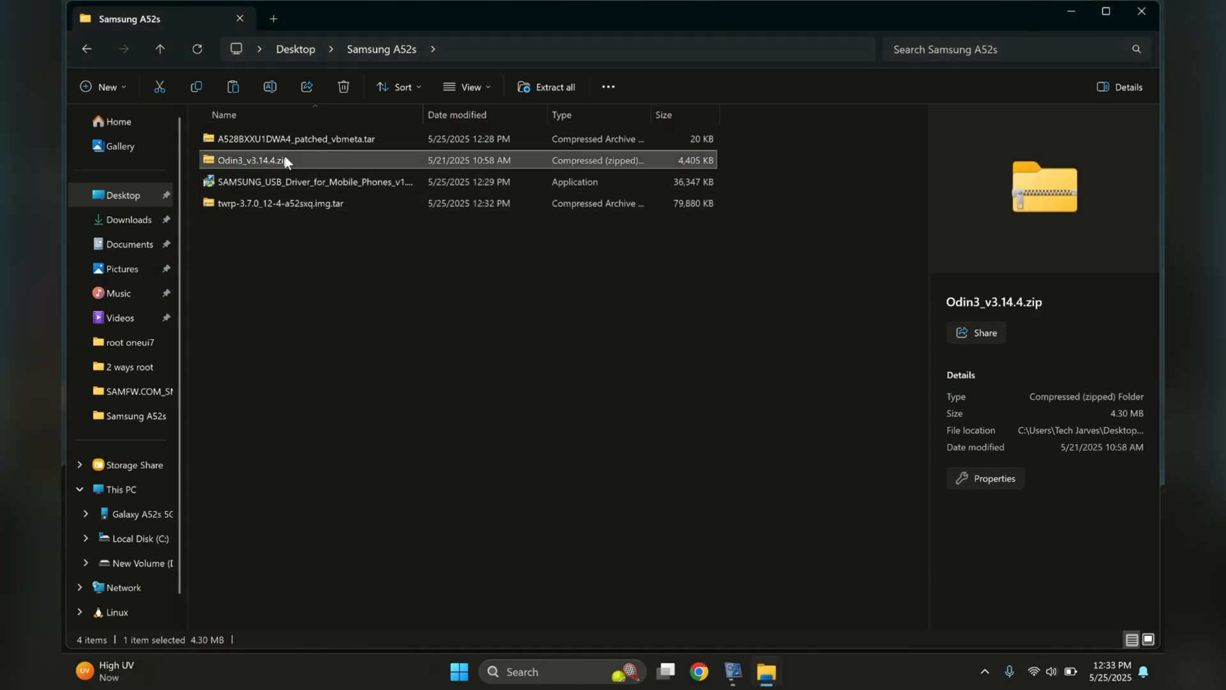
right_click(248, 160)
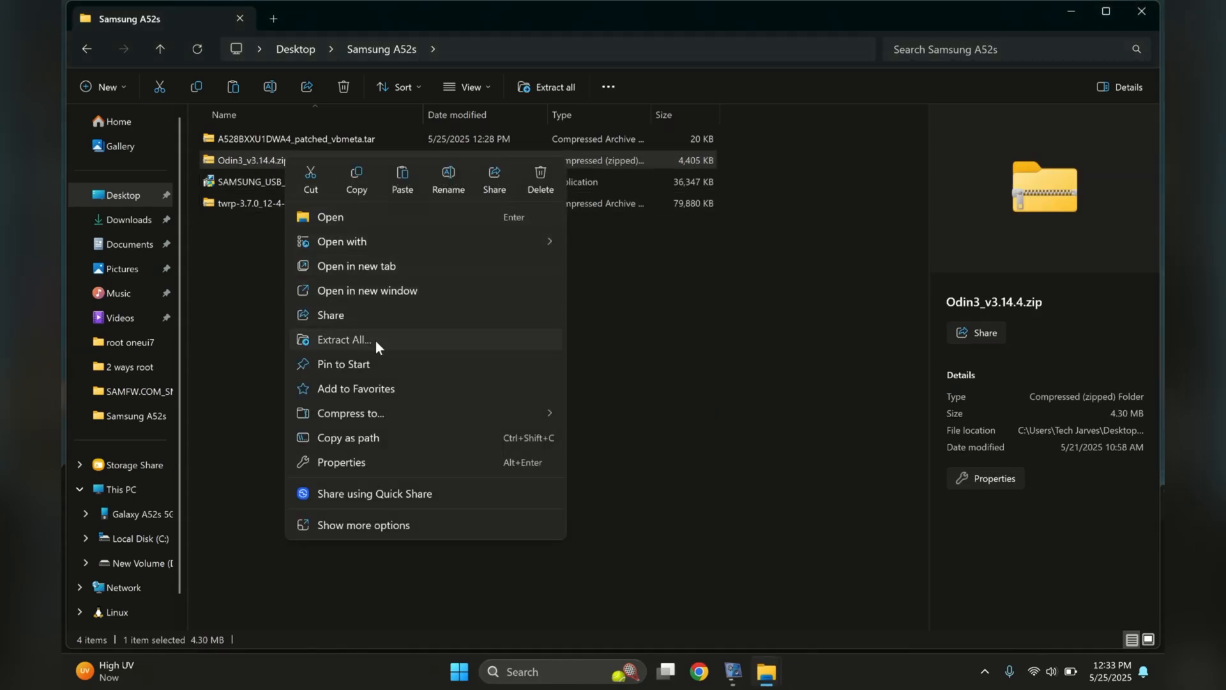
click(342, 339)
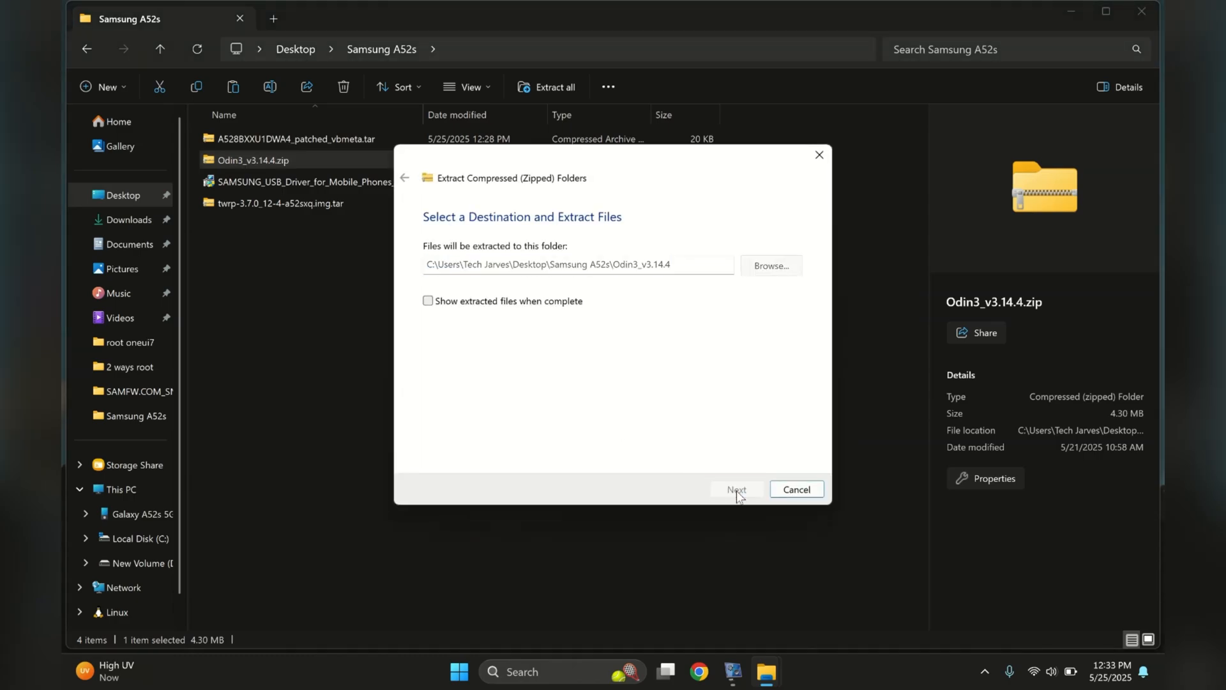
click(734, 489)
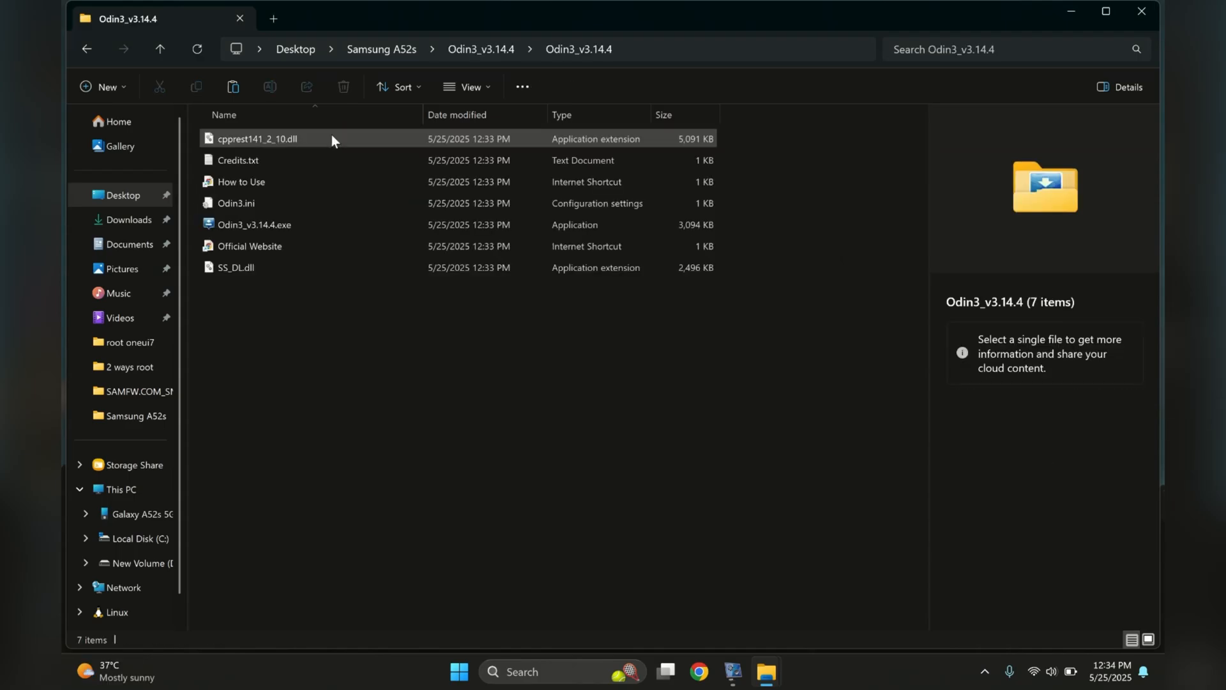
double_click(253, 224)
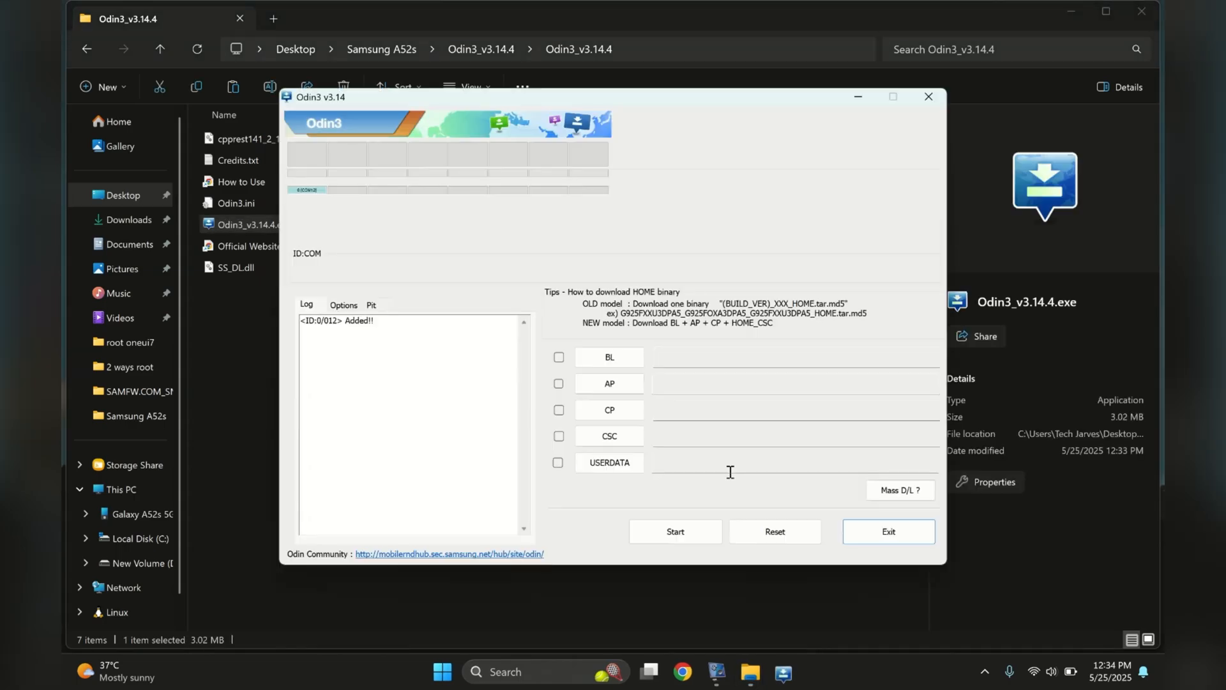
mouse_move(610, 383)
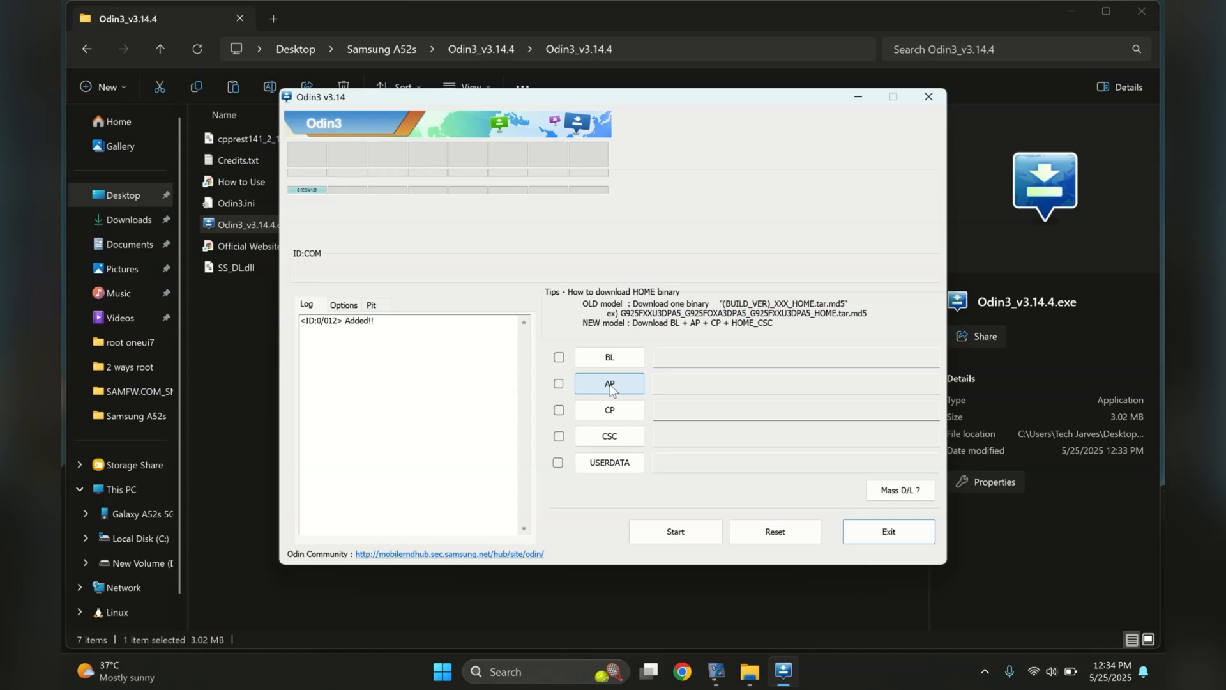
Load the TWRP img.tar from Desktop > Samsung A52s into Odin's AP slot
click(609, 383)
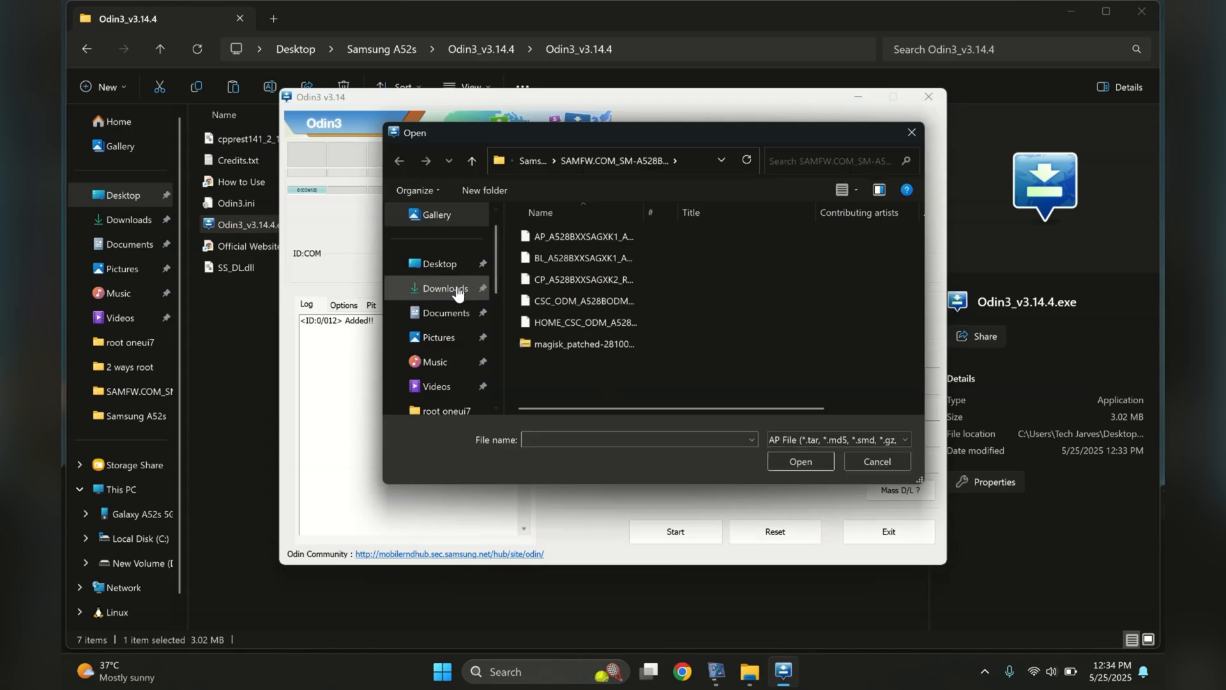
click(439, 263)
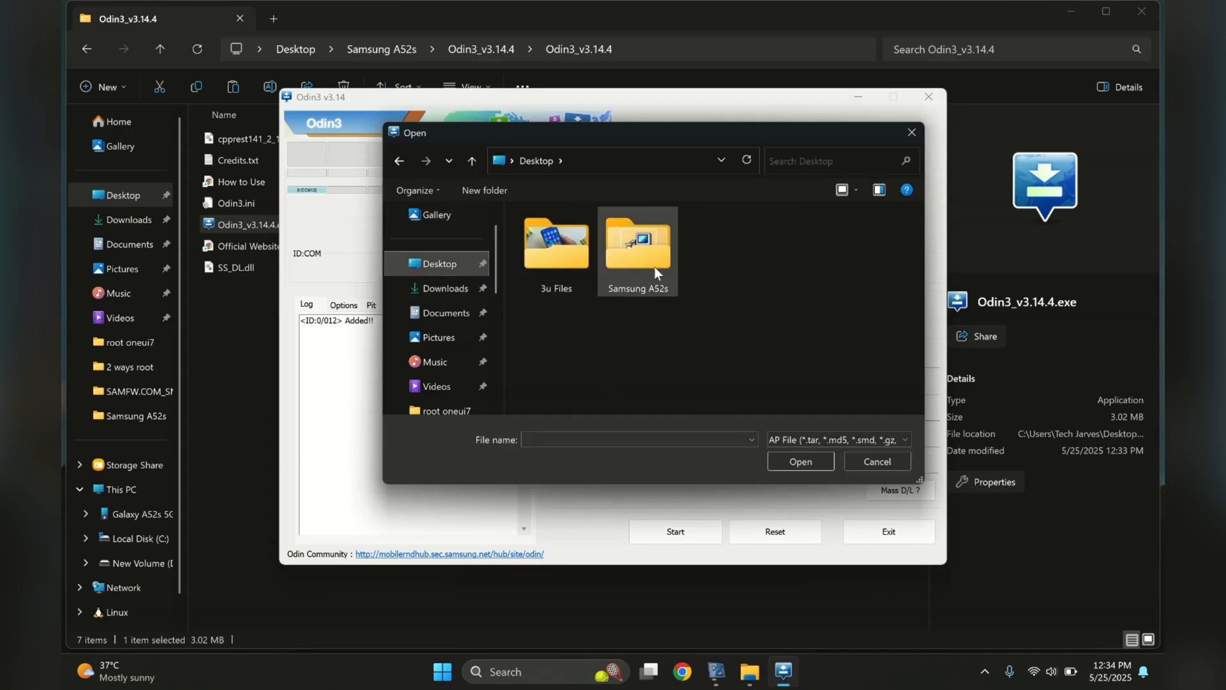
double_click(637, 243)
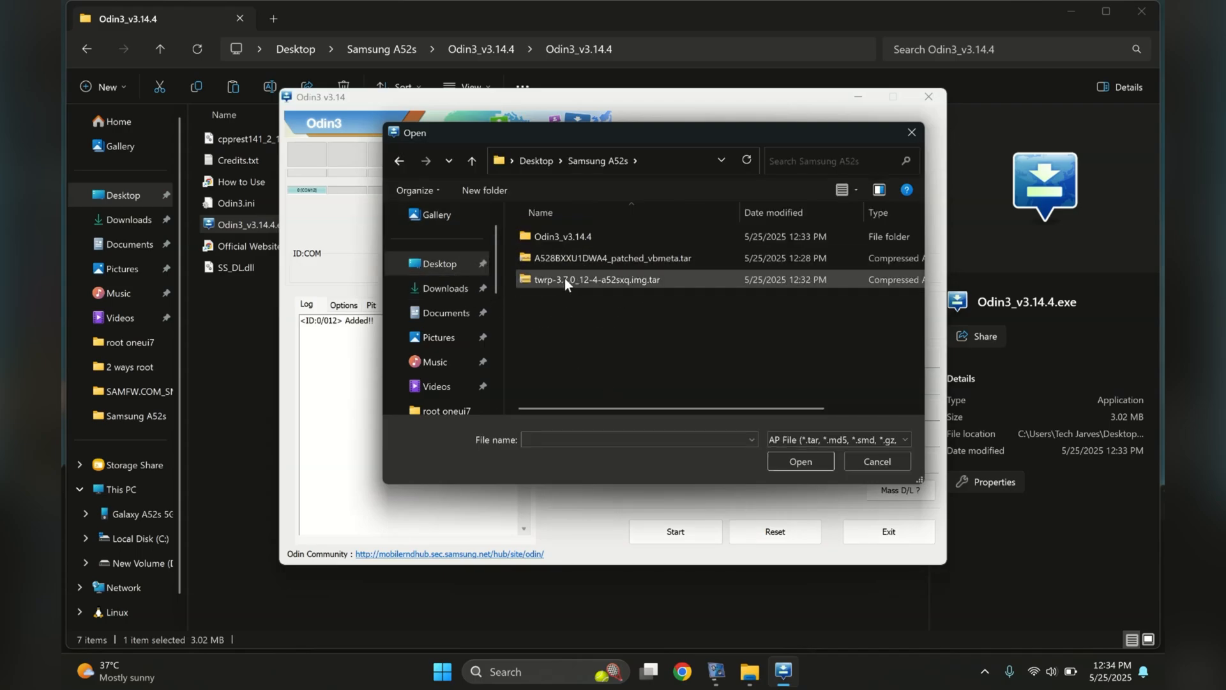
click(596, 279)
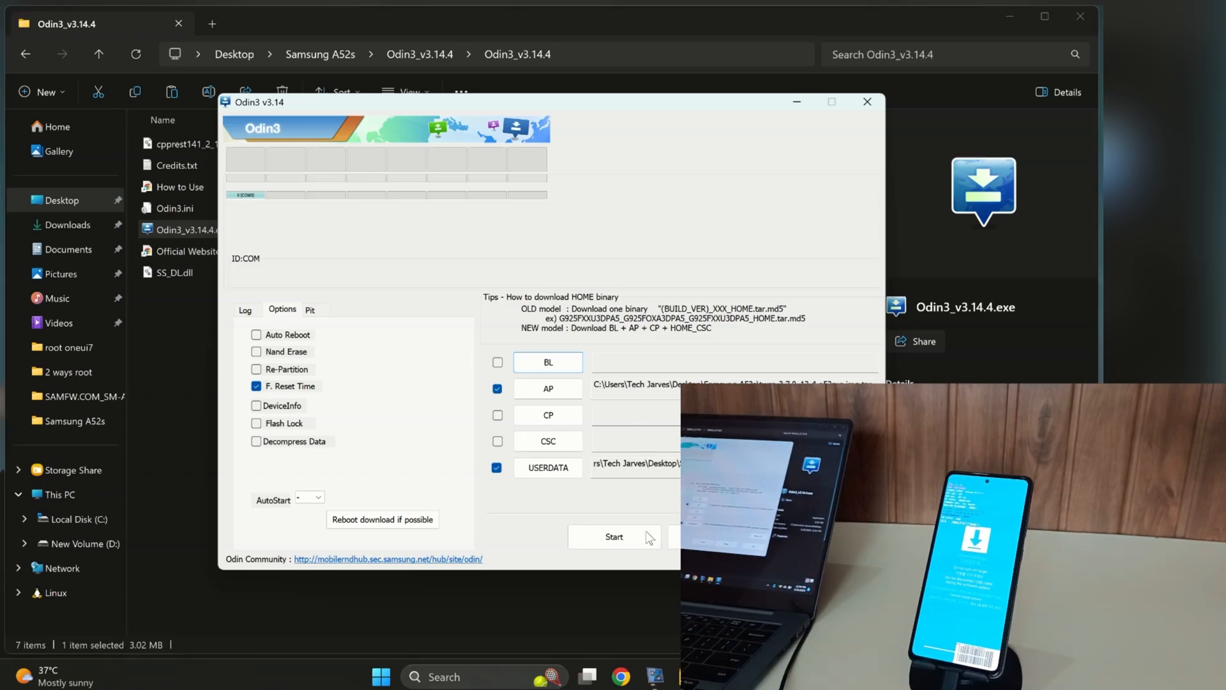
Start flashing the loaded TWRP and vbmeta files to the phone
click(613, 537)
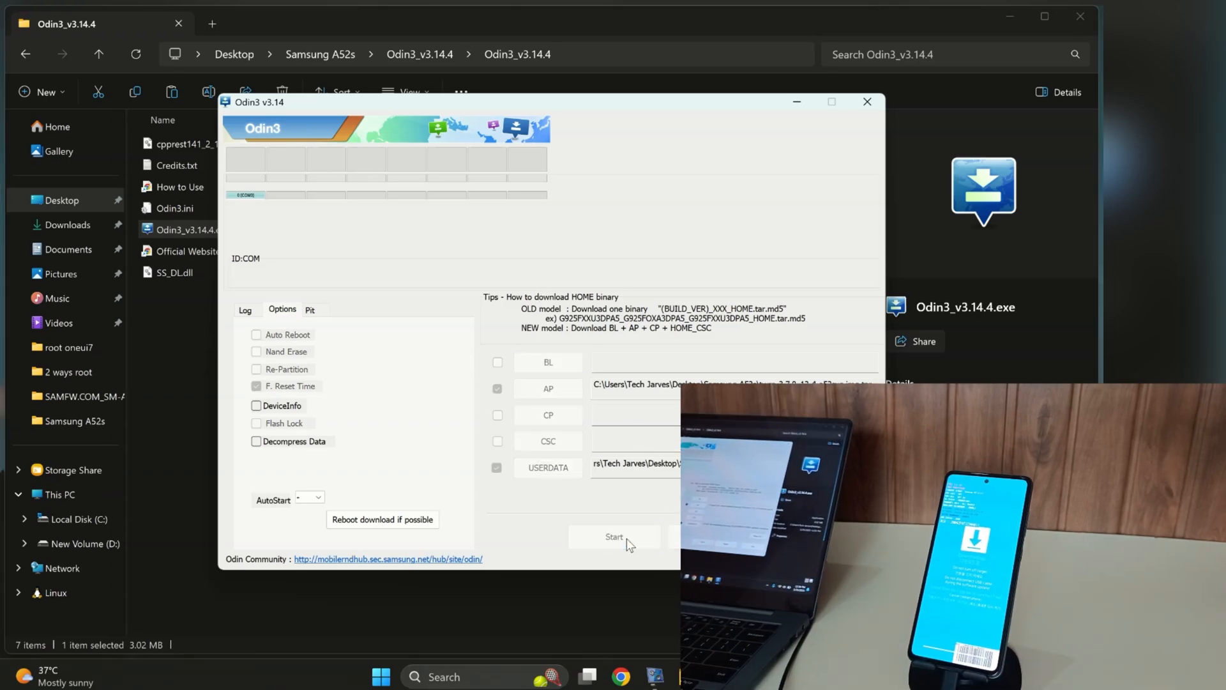
click(613, 536)
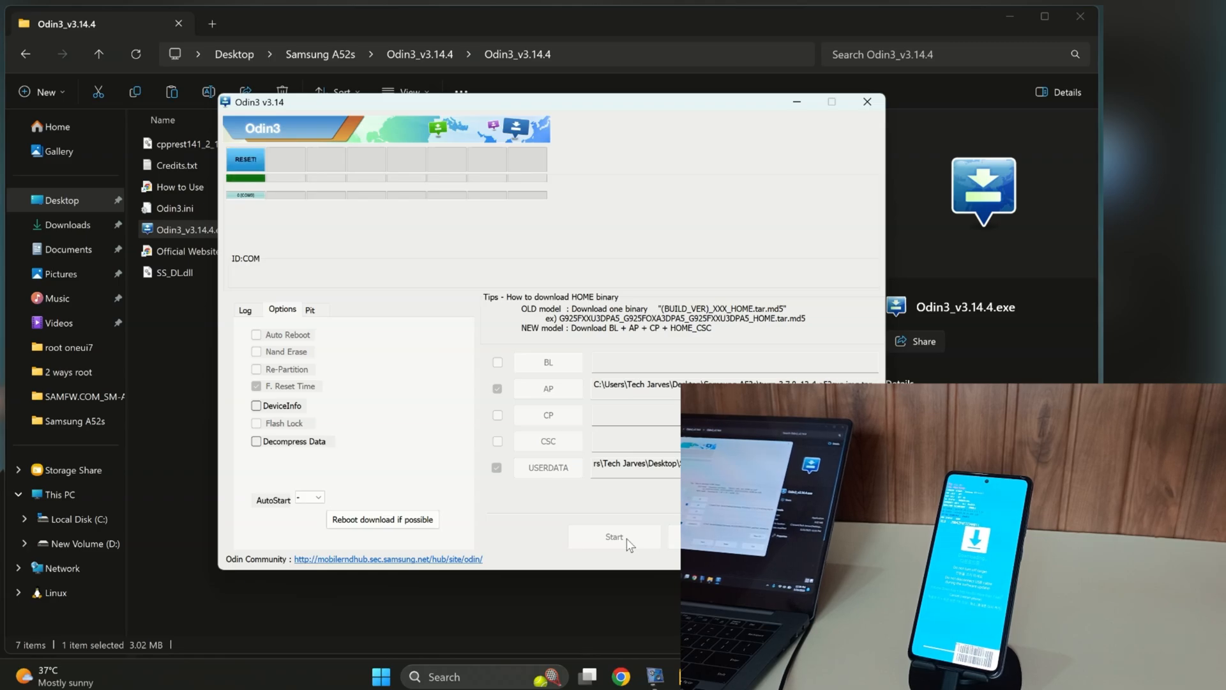
click(613, 536)
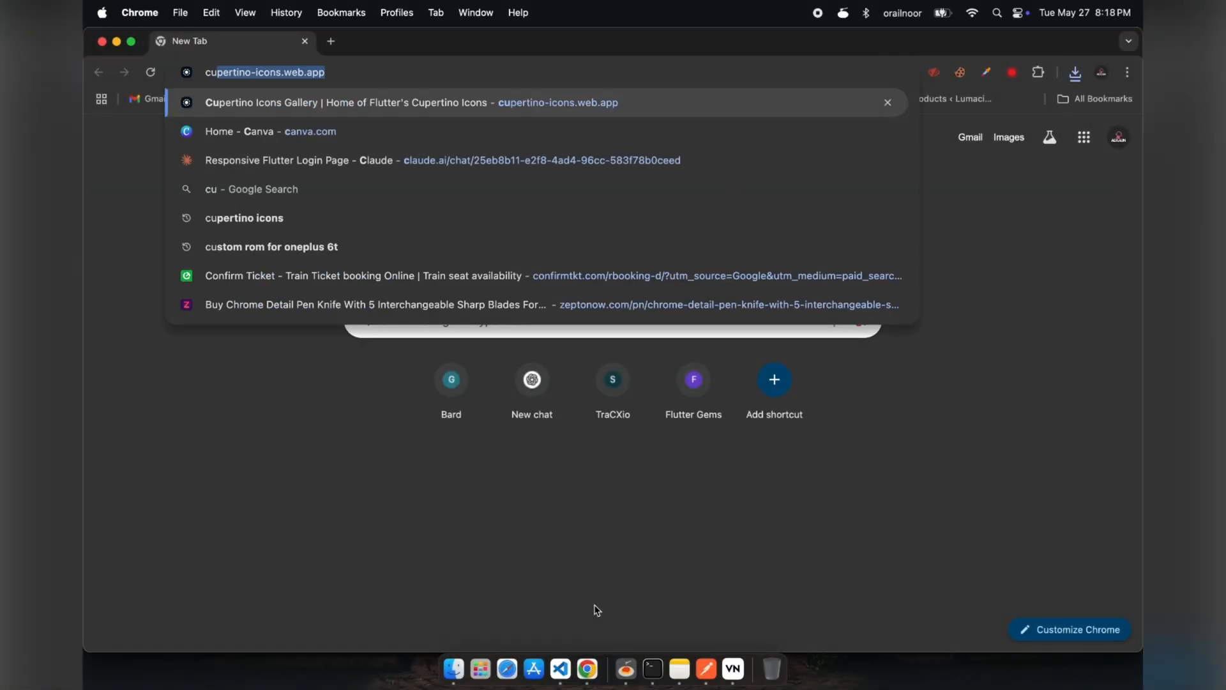
Search 'custom rom for samsung' and open the Galaxy A52s 5G XDA forum
text(custom rom for samsung)
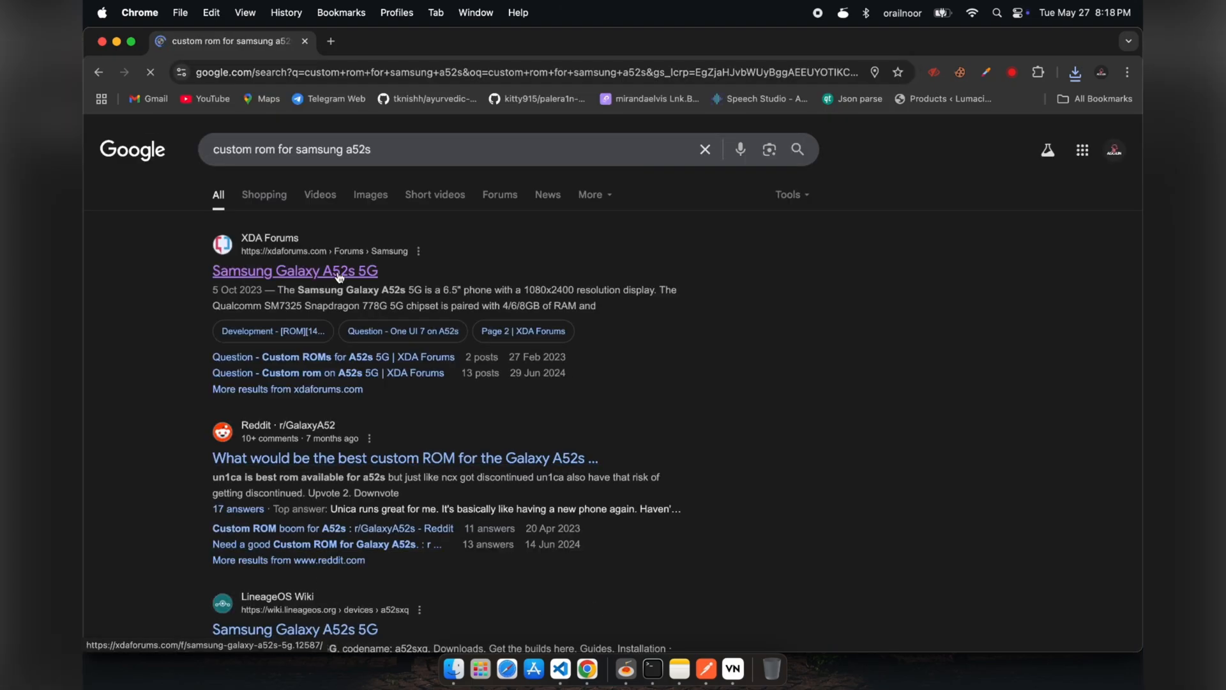
click(295, 270)
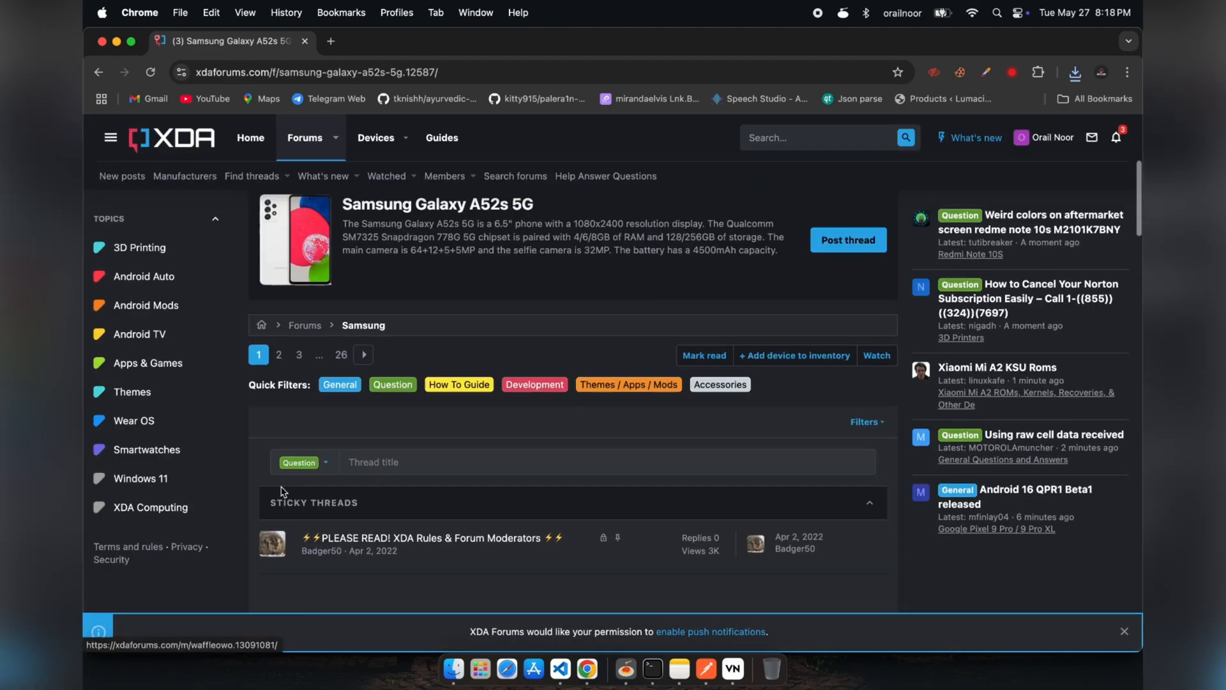
scroll(down, 3)
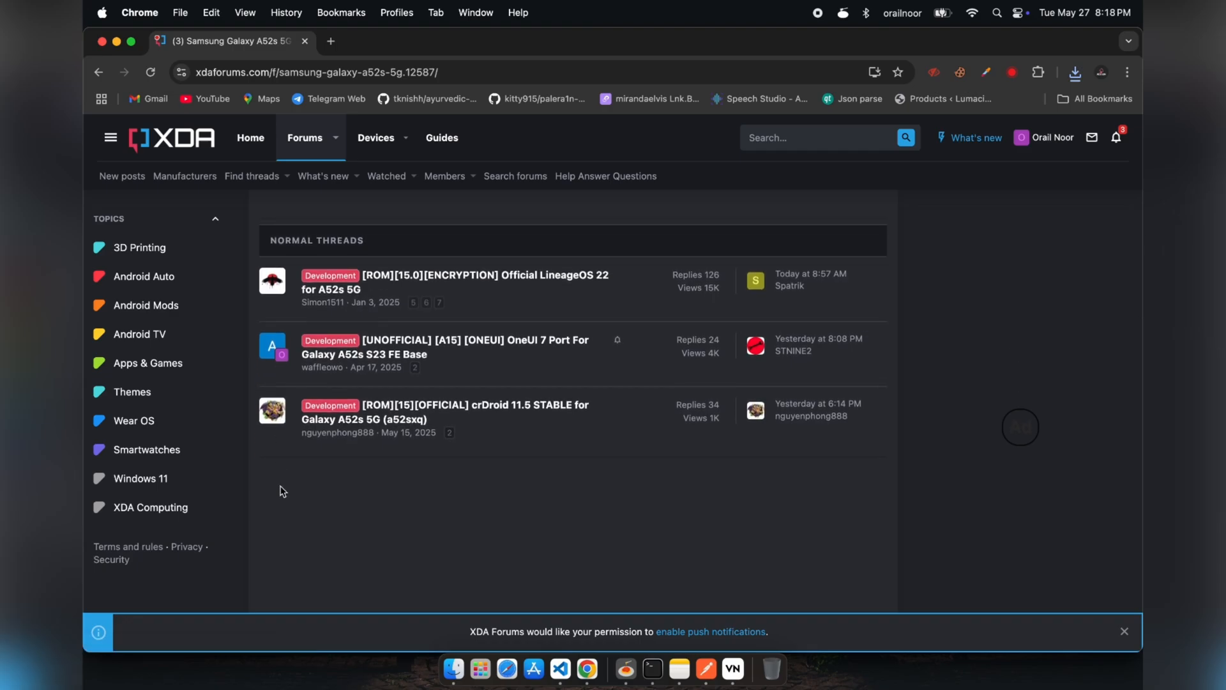
scroll(down, 3)
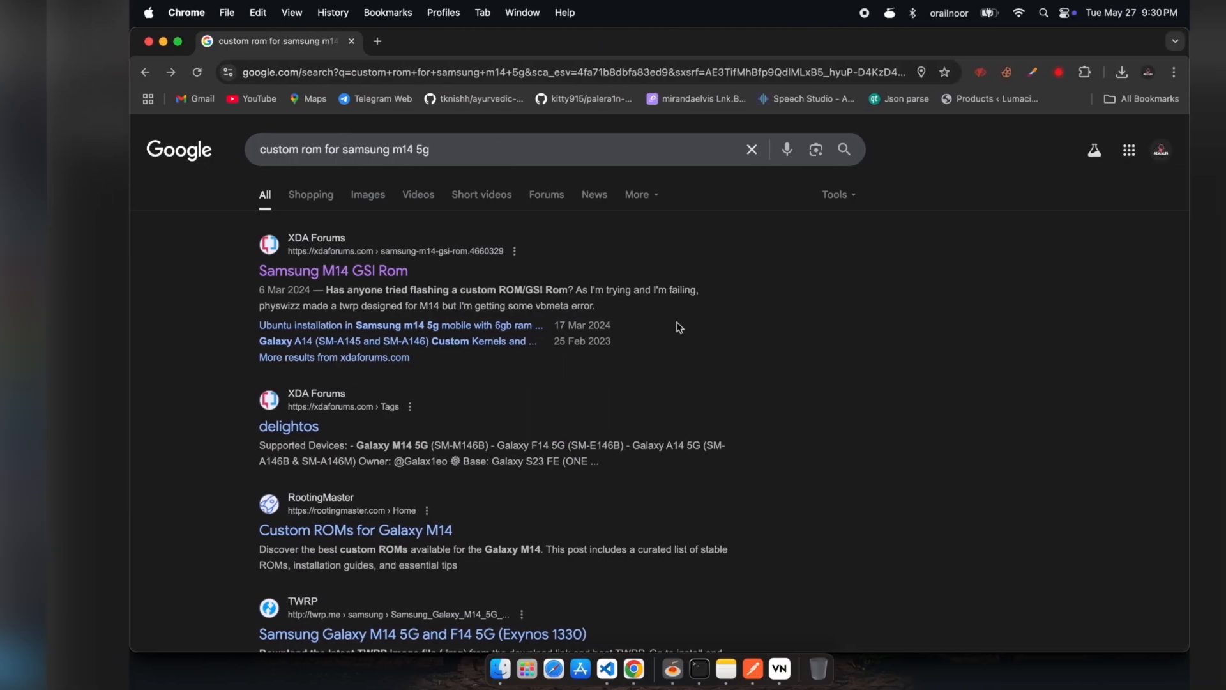
Go from the Samsung M14 GSI Rom thread to the A52s 5G ROM thread list
click(310, 270)
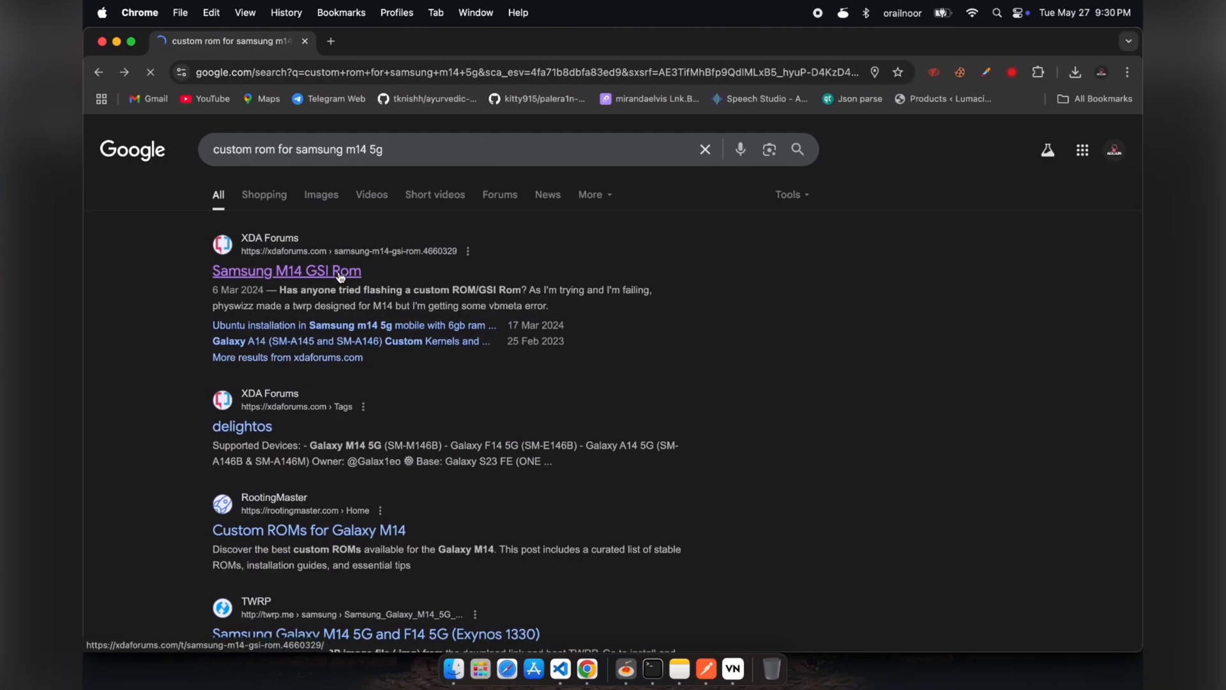
click(286, 271)
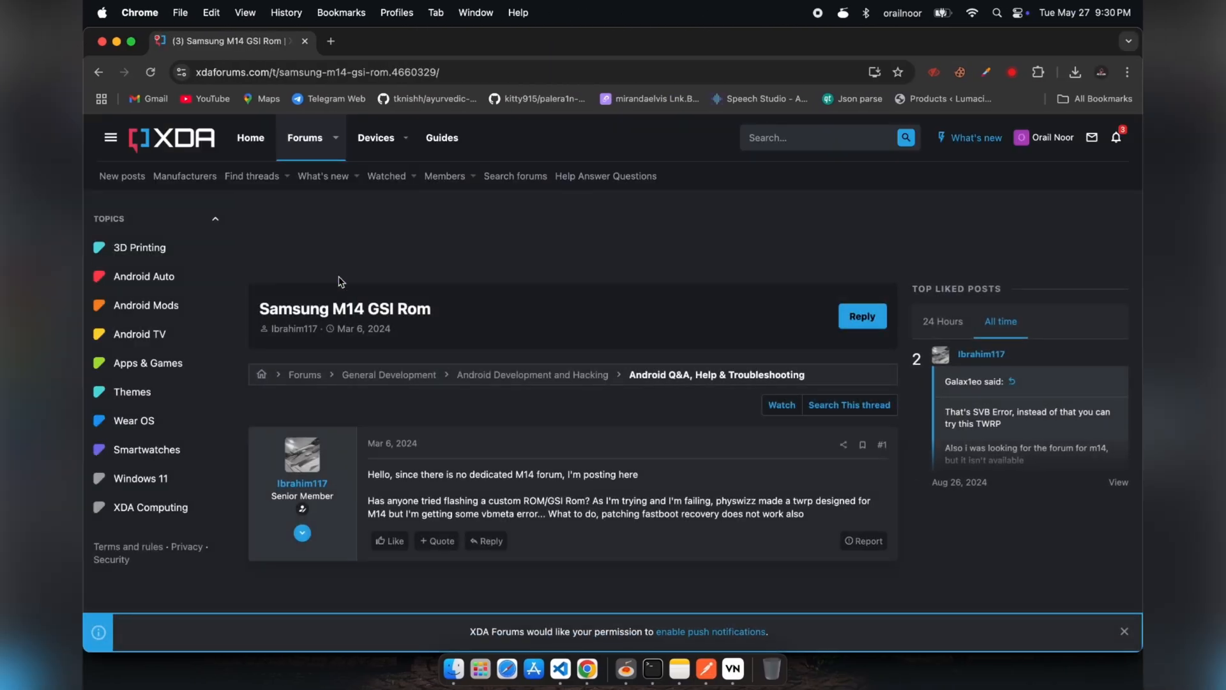
scroll(down, 3)
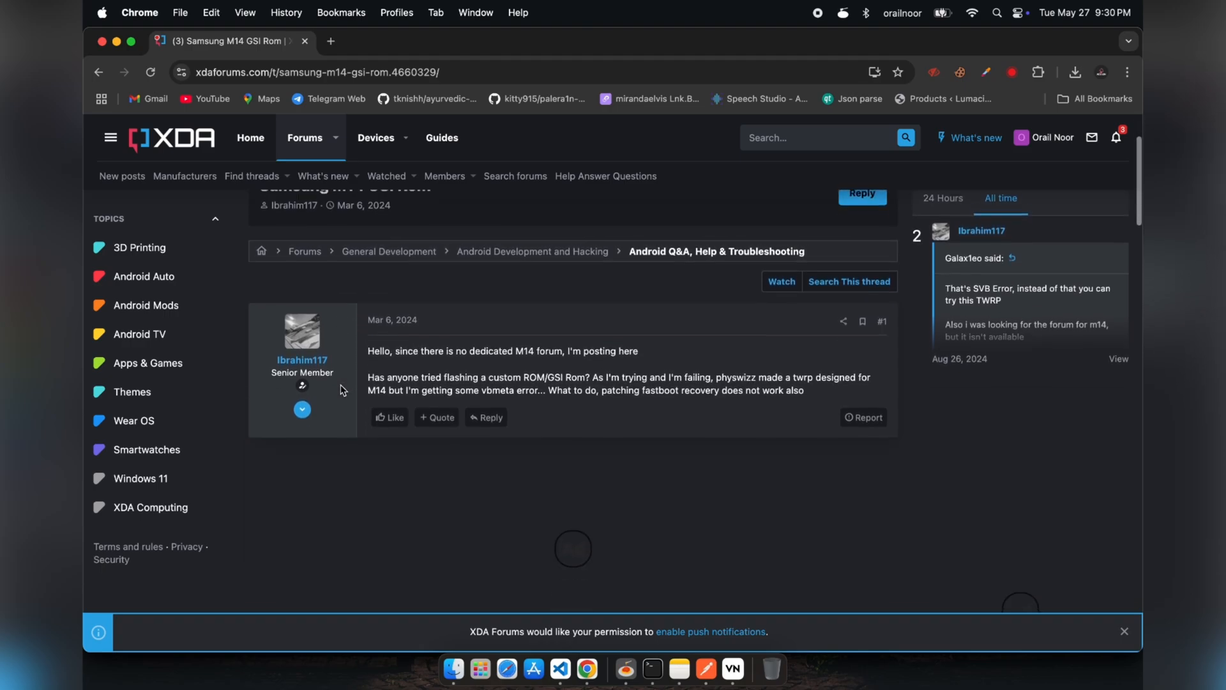
scroll(down, 3)
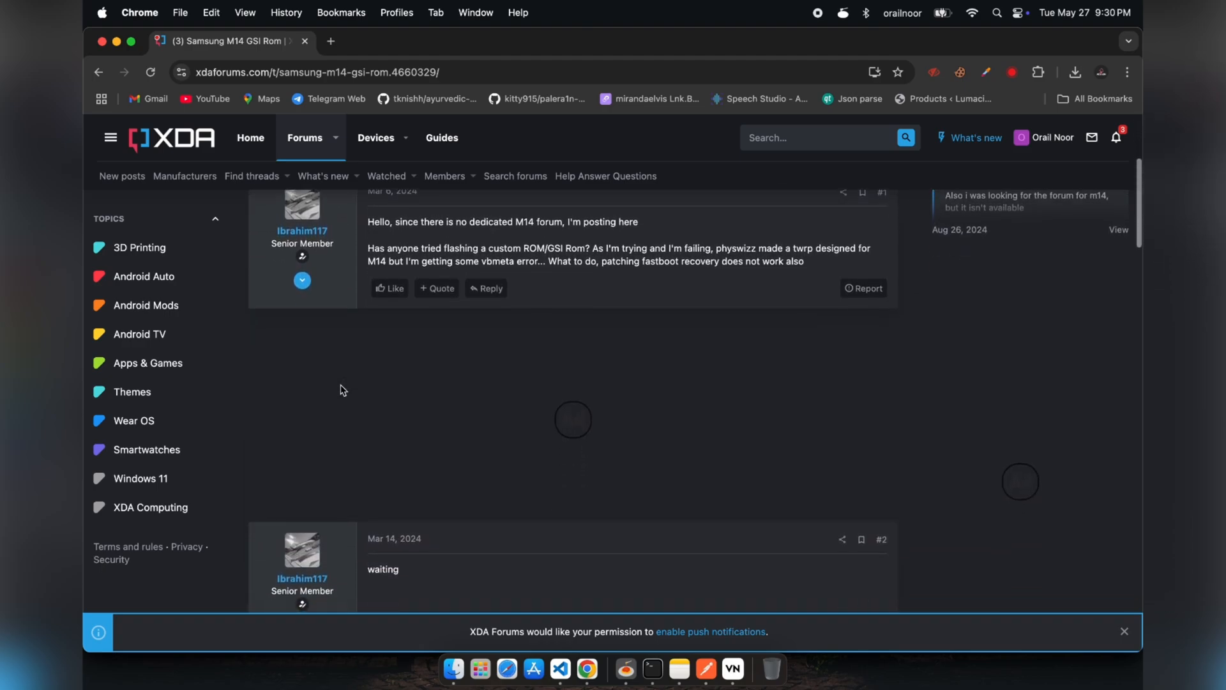
scroll(down, 3)
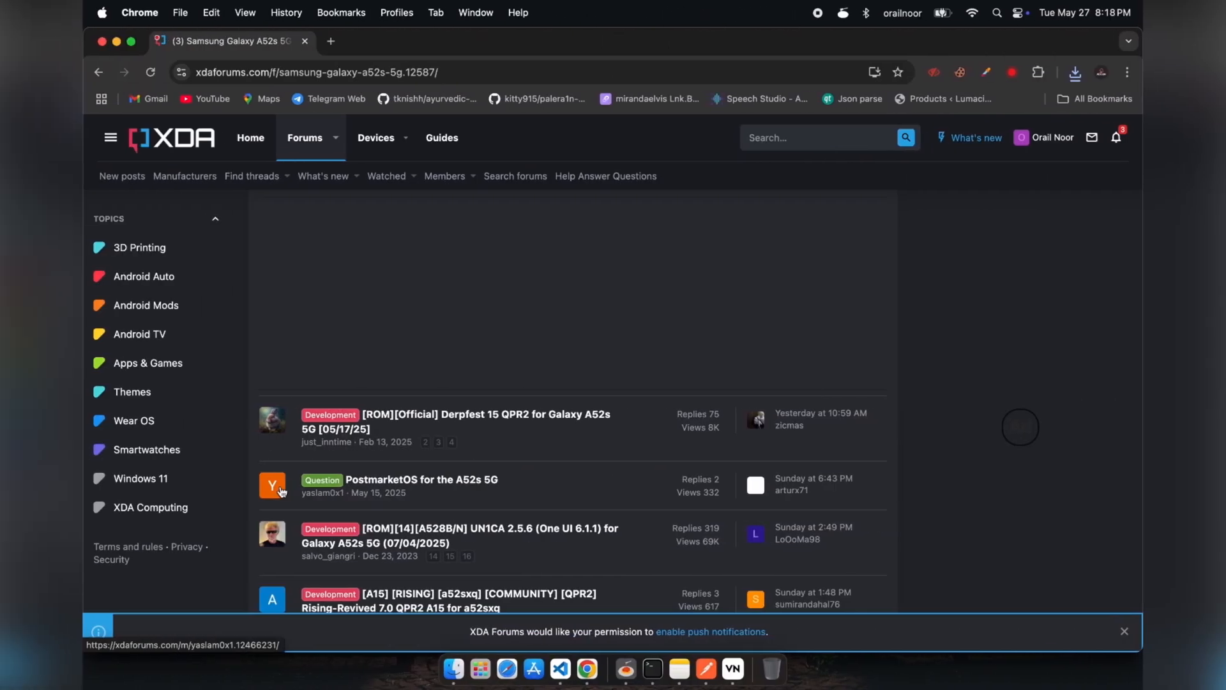
scroll(down, 3)
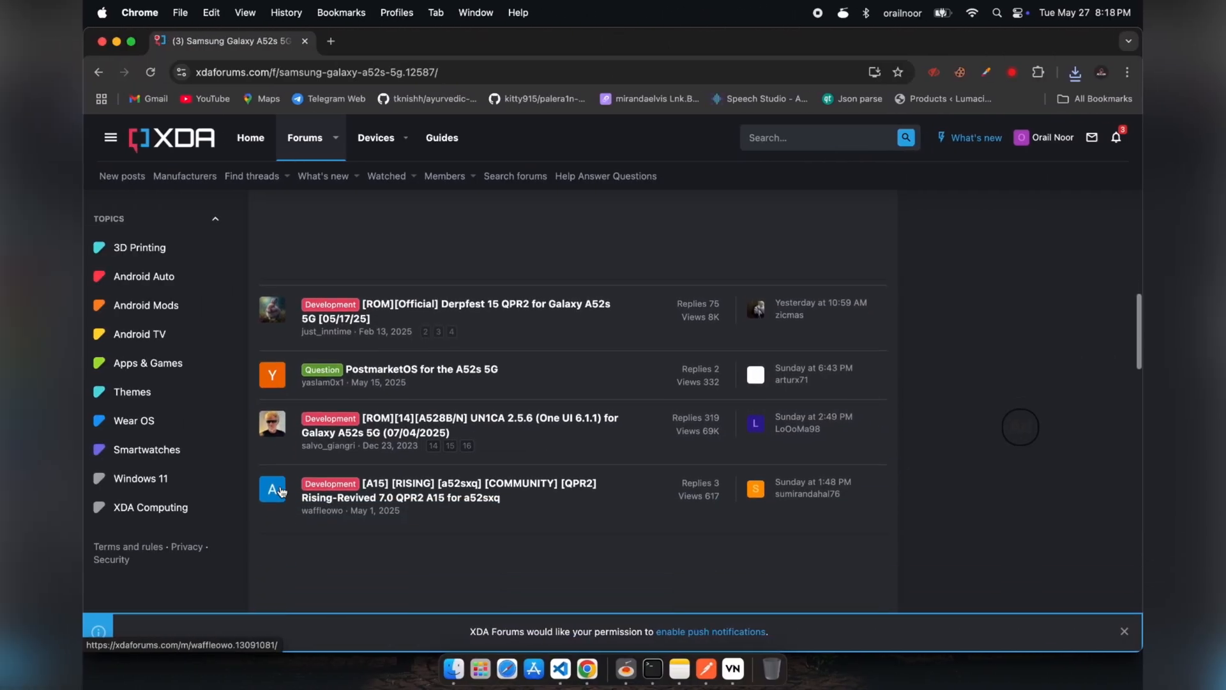
scroll(down, 3)
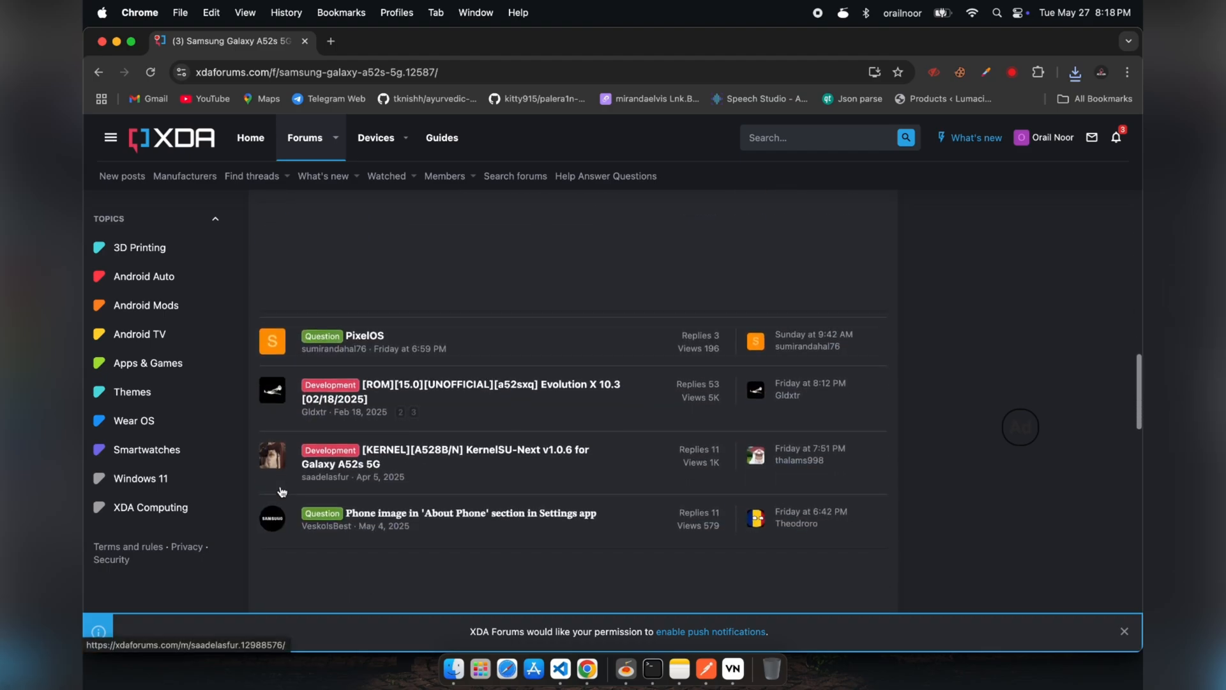
mouse_move(540, 395)
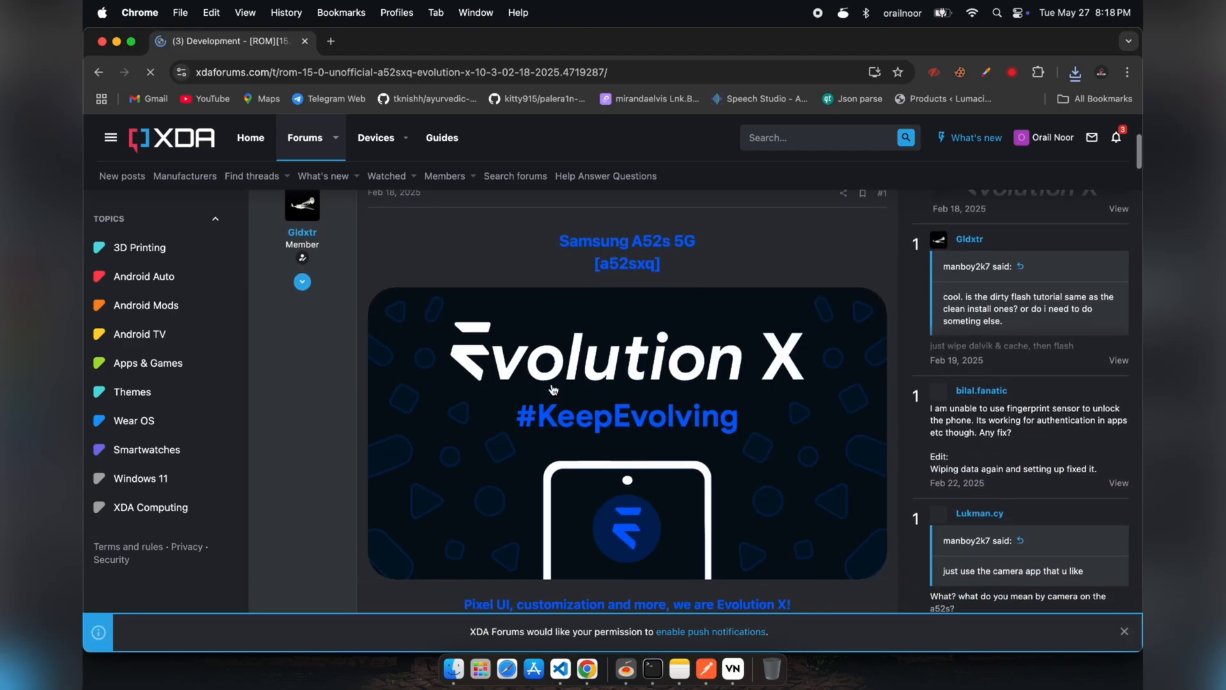
Open the Evolution X 10.3 Google Drive download link from its A52s thread
scroll(down, 3)
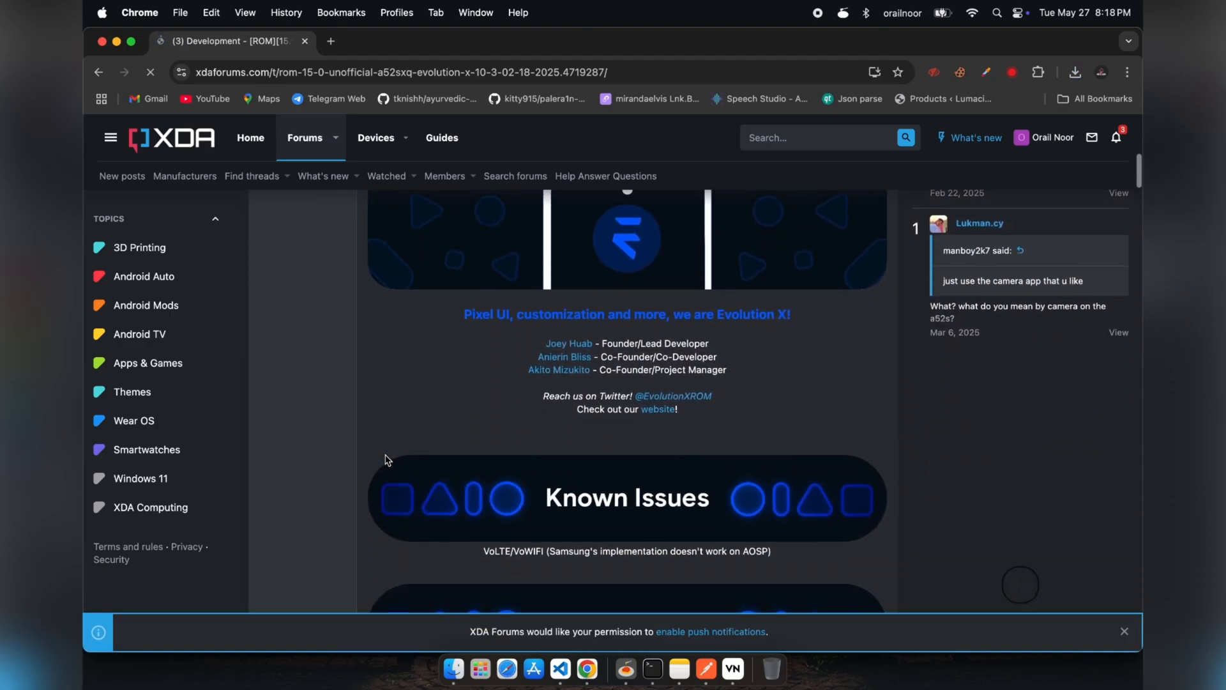
scroll(down, 3)
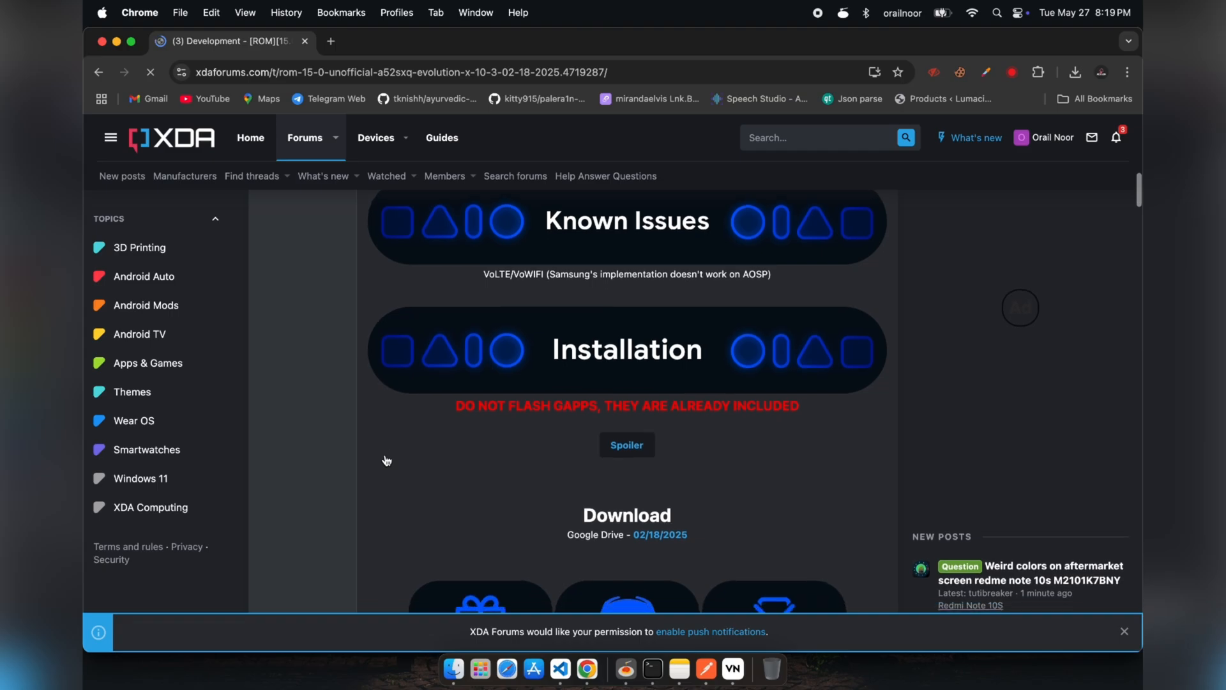
mouse_move(659, 534)
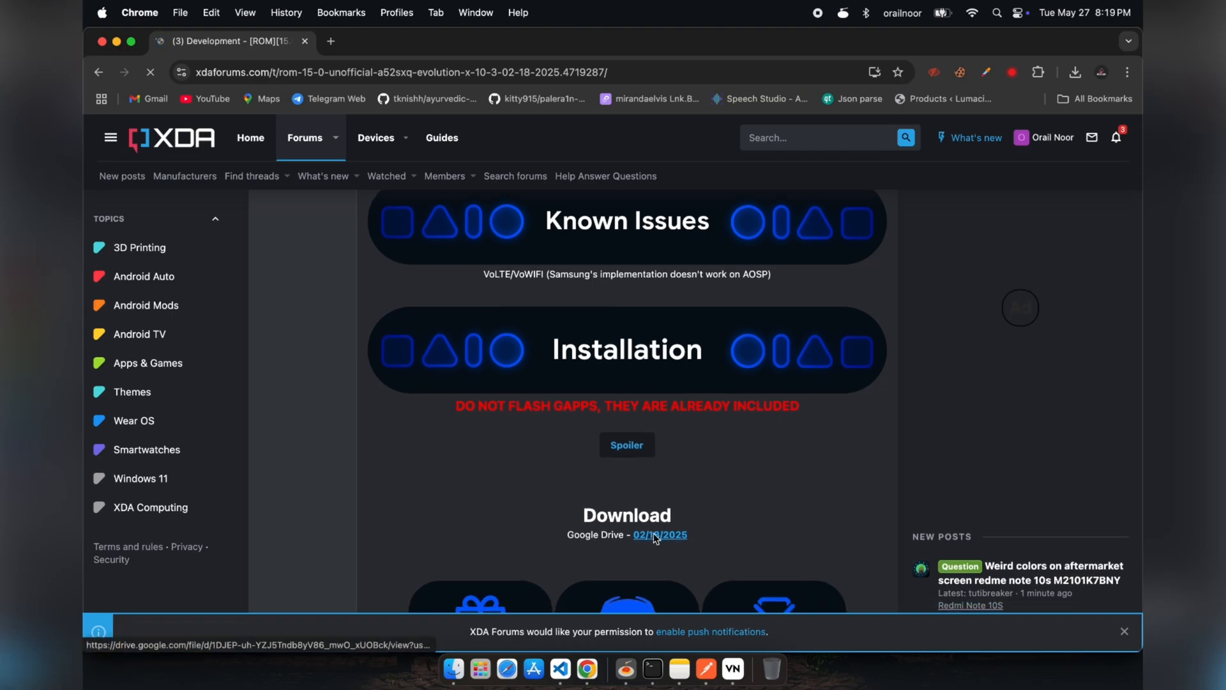
click(659, 534)
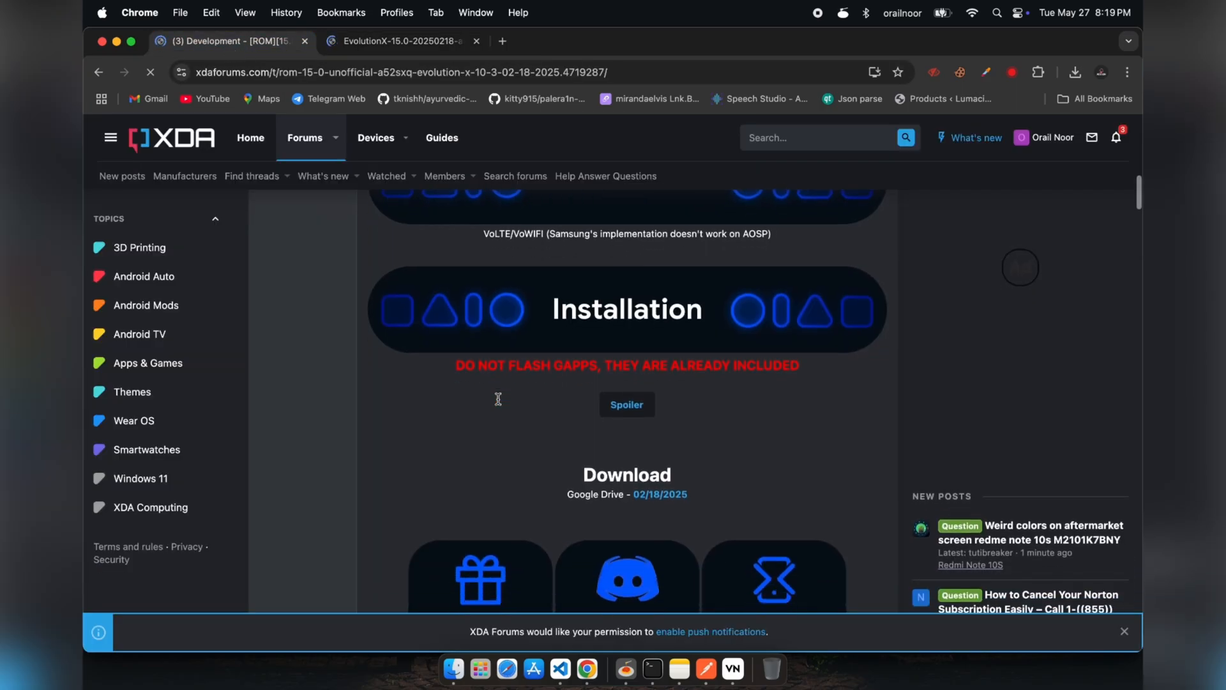
Go back, search 'custom rom for samsung s23', and open the XDA Galaxy S23 forum result
scroll(down, 3)
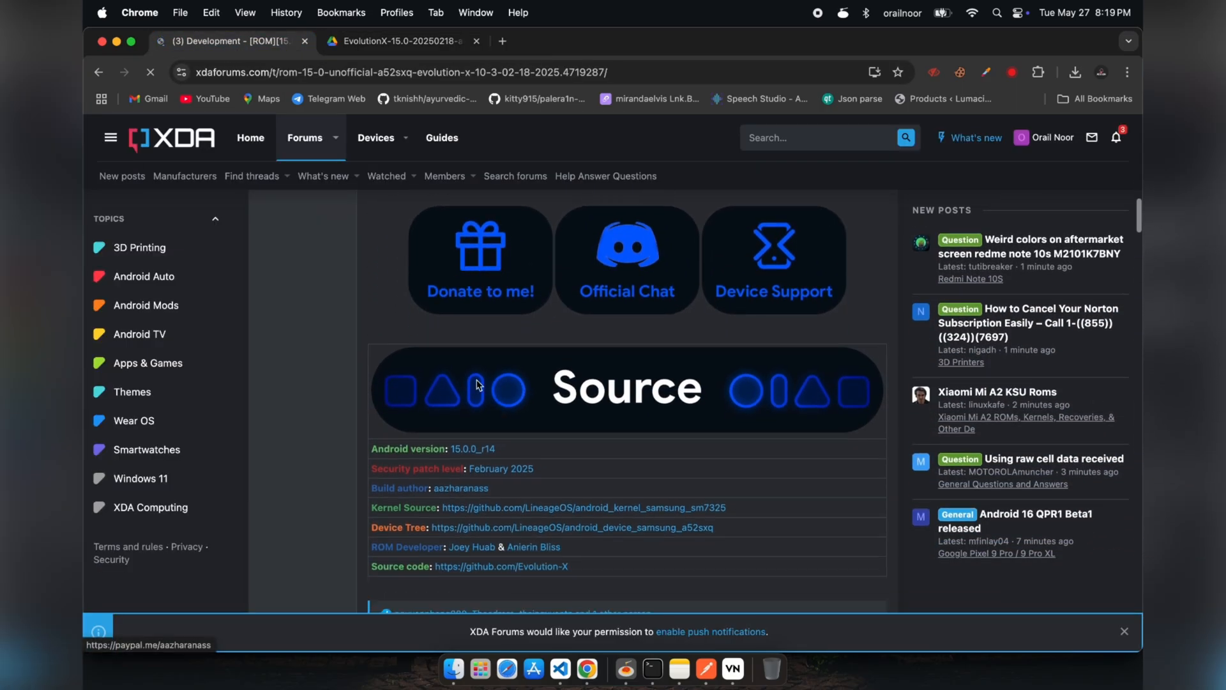
click(97, 72)
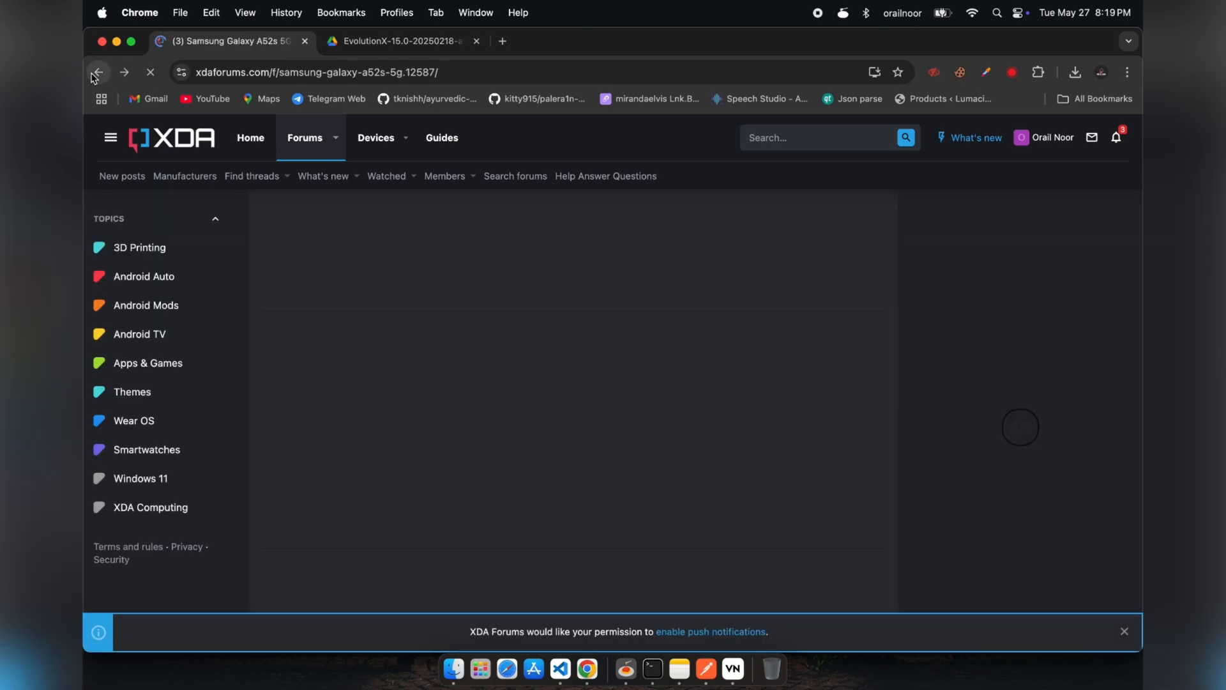
click(672, 41)
text(custom rom for samsung s23)
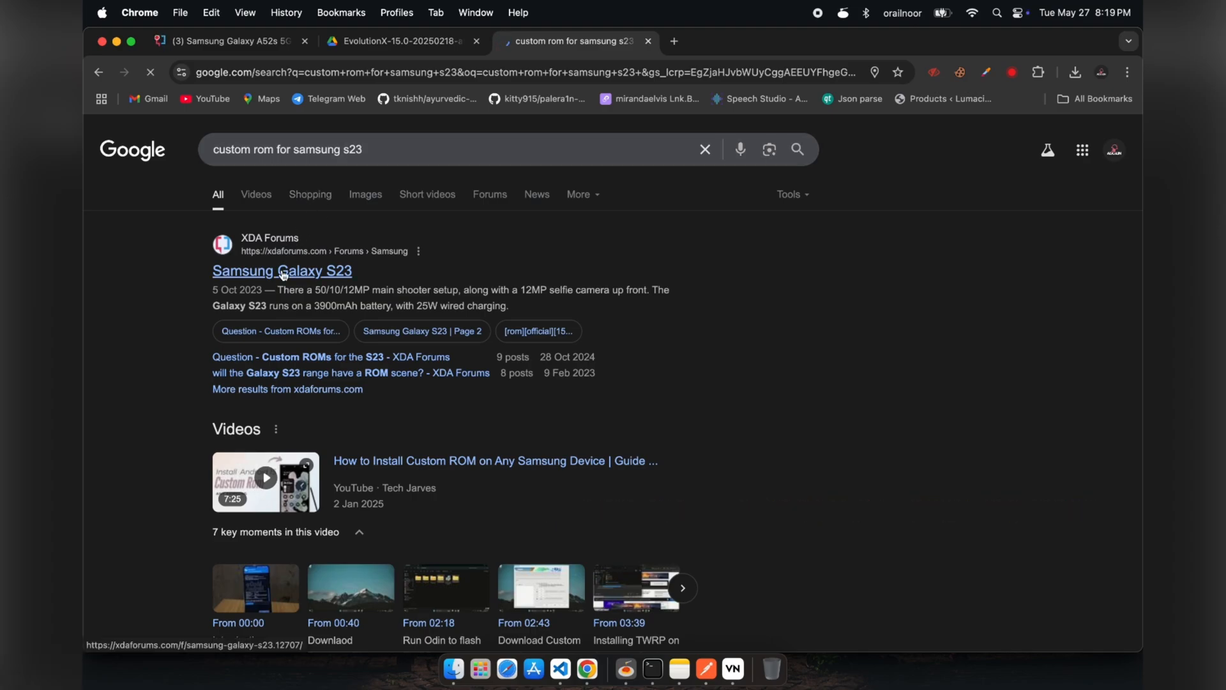
click(282, 271)
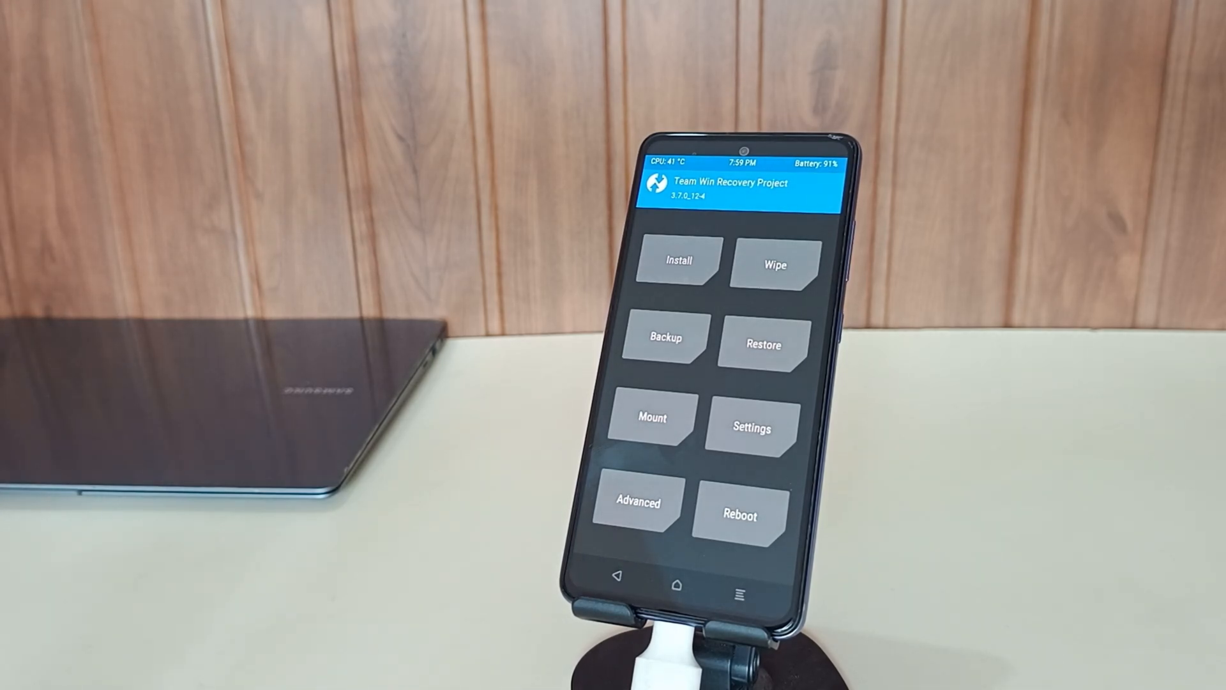
Flash the EvolutionX-15.0 zip from USB OTG storage via TWRP Install and swipe-confirm
click(677, 261)
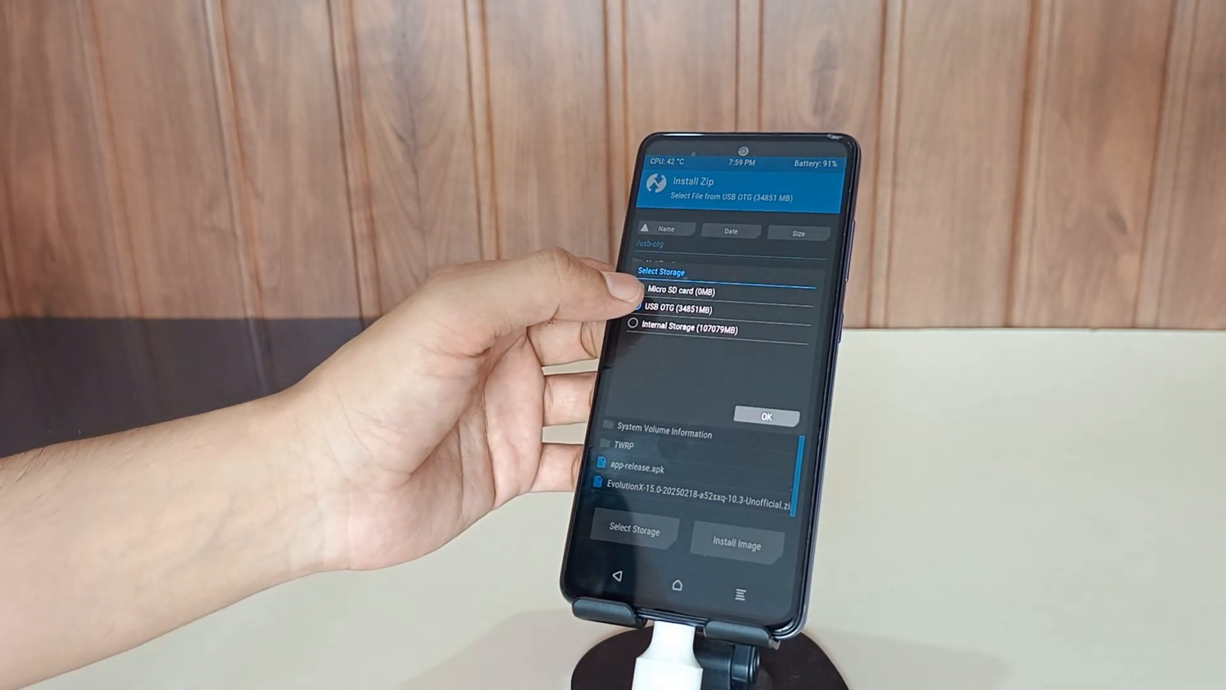
click(682, 308)
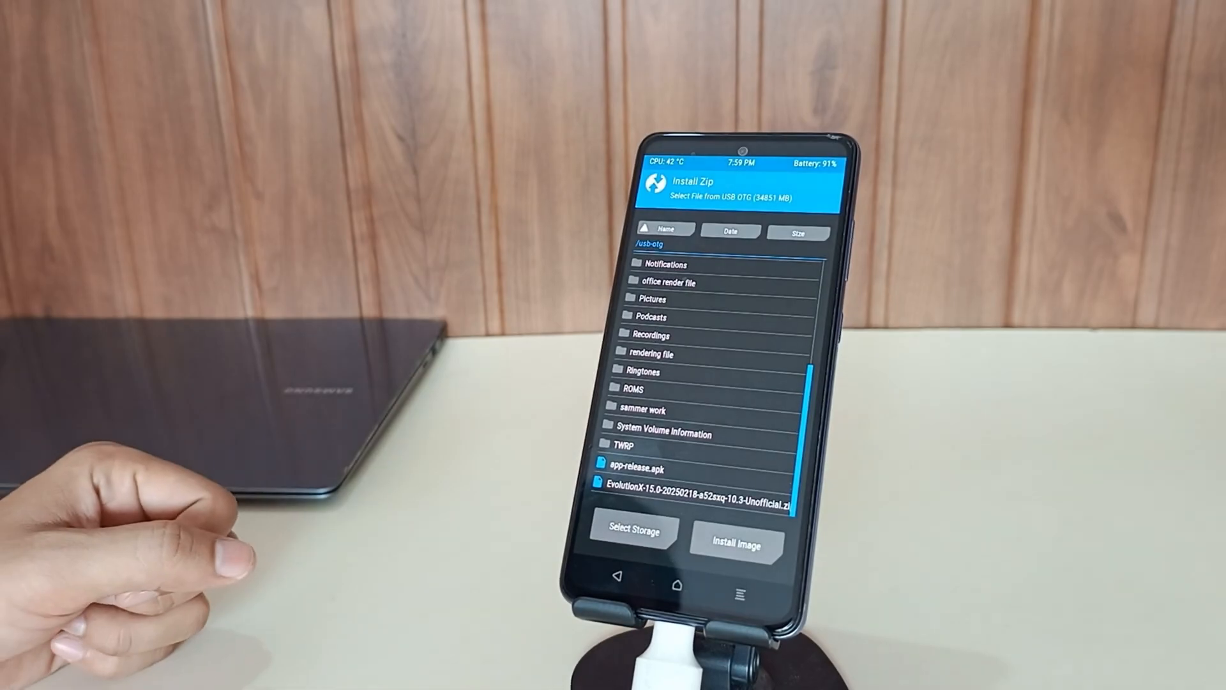
click(704, 483)
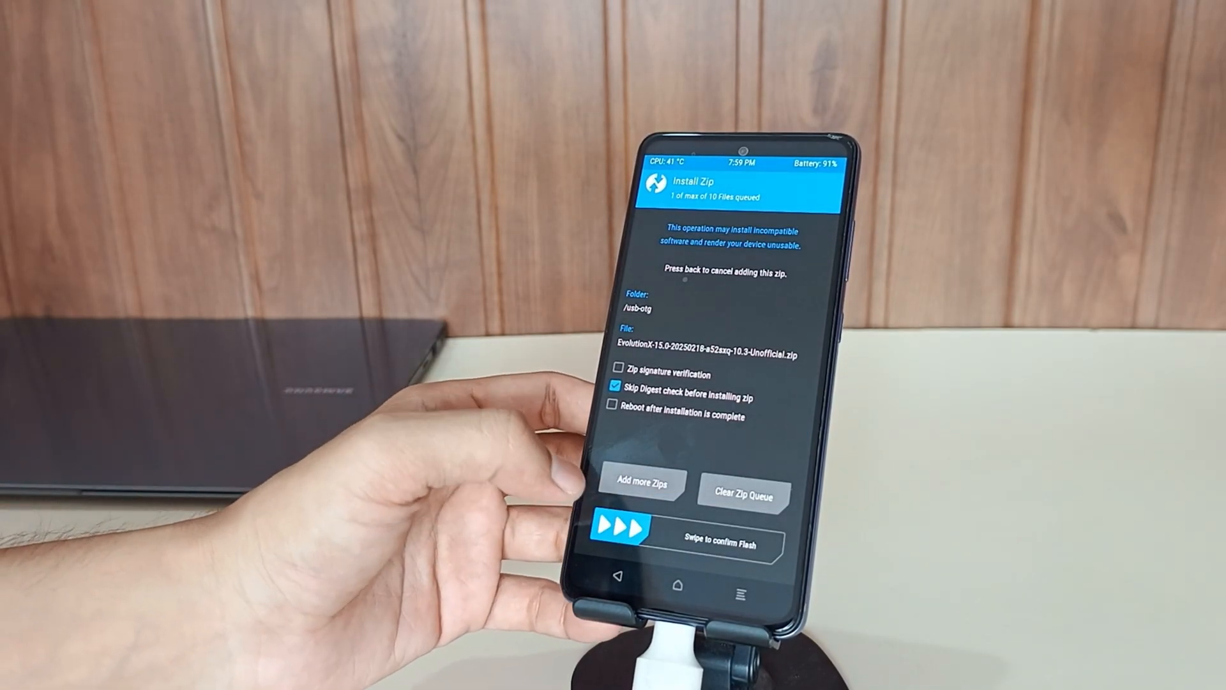
drag(622, 528, 770, 528)
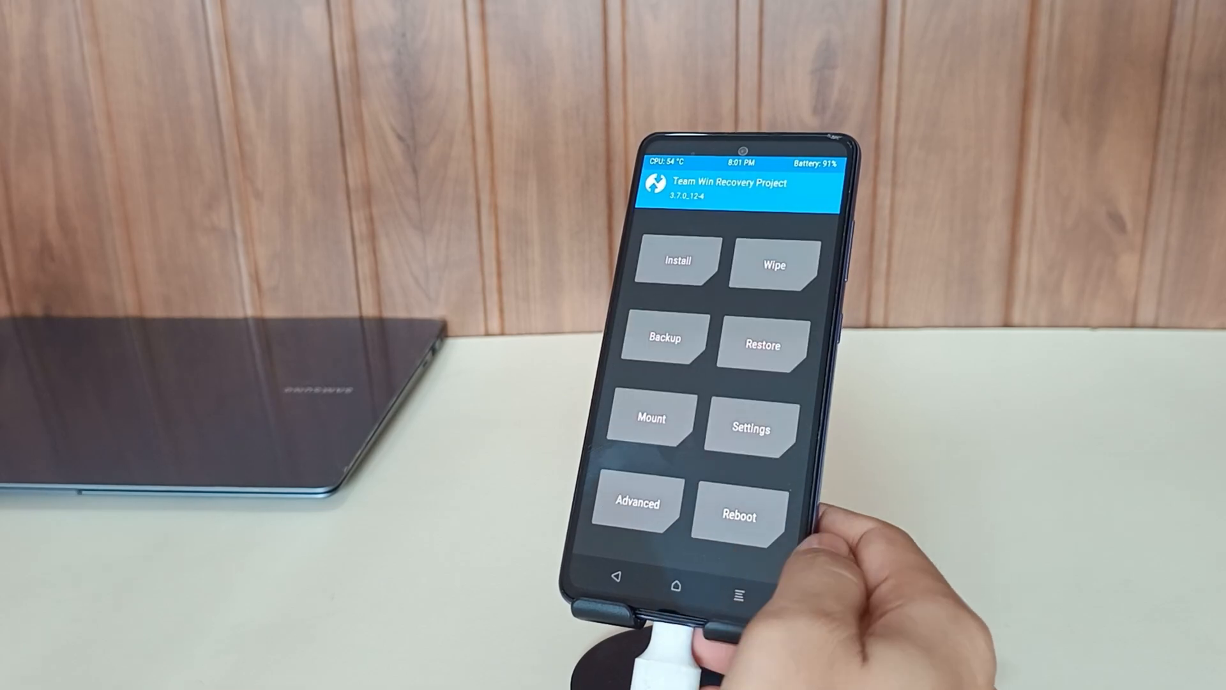
Format data with 'yes', reboot past the bootloader warning, and begin Evolution X setup
click(773, 264)
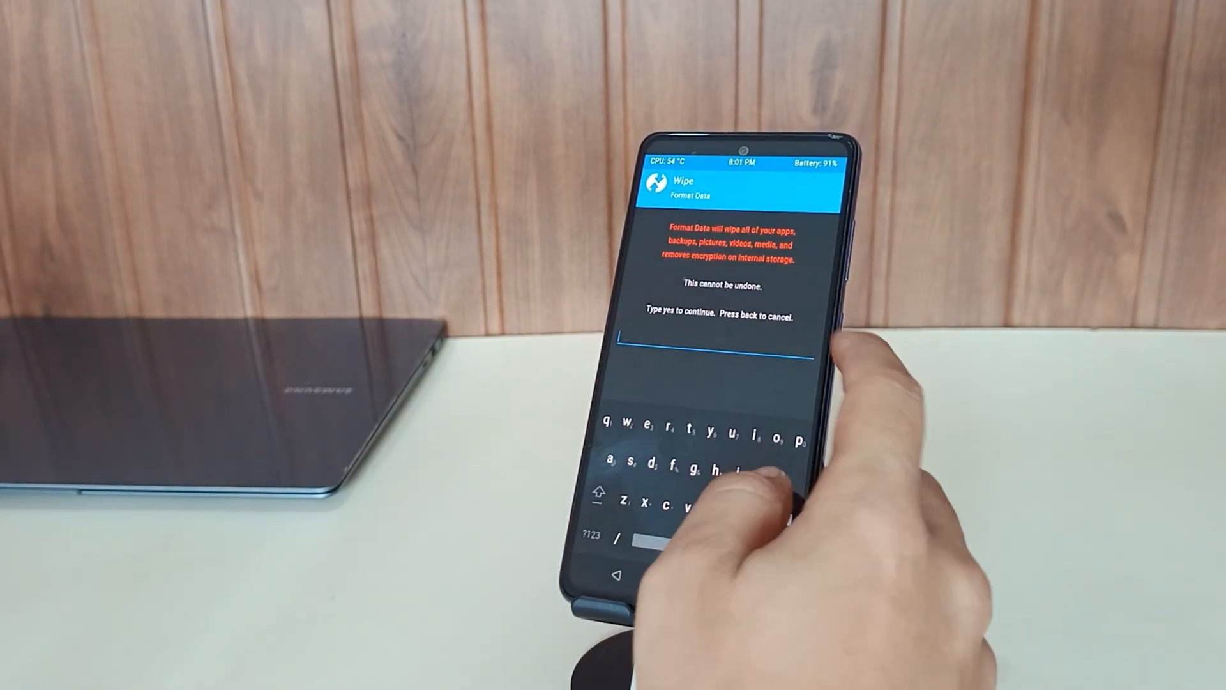
text(yes)
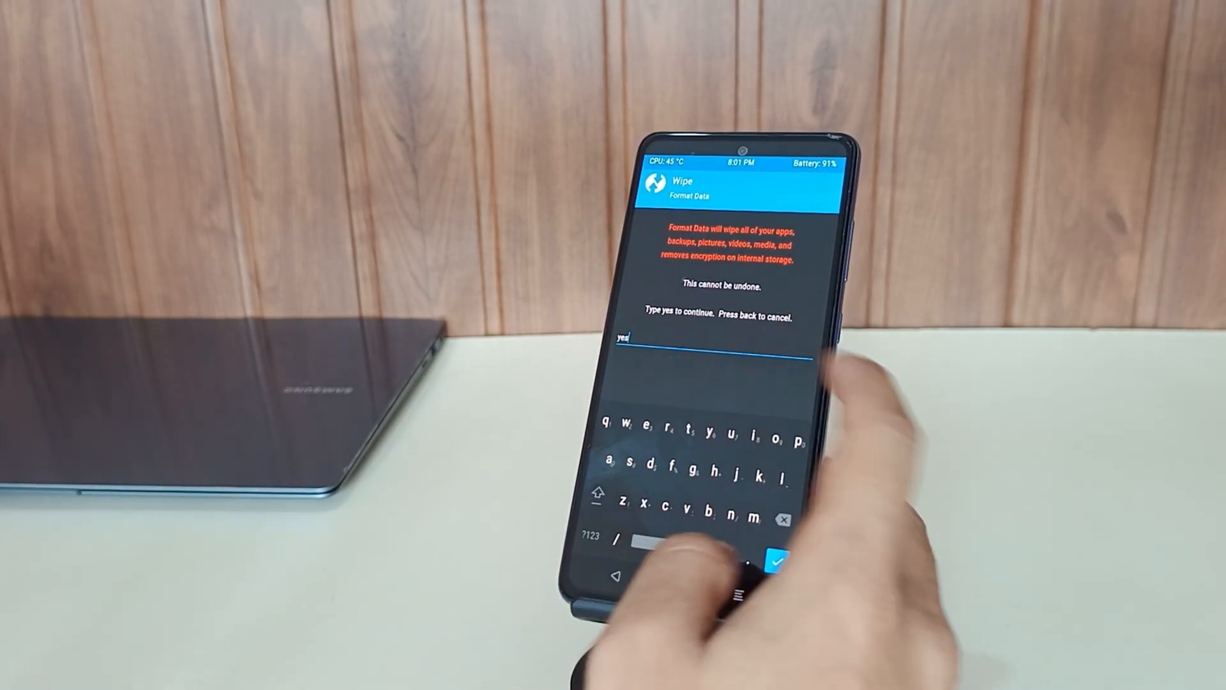
click(766, 562)
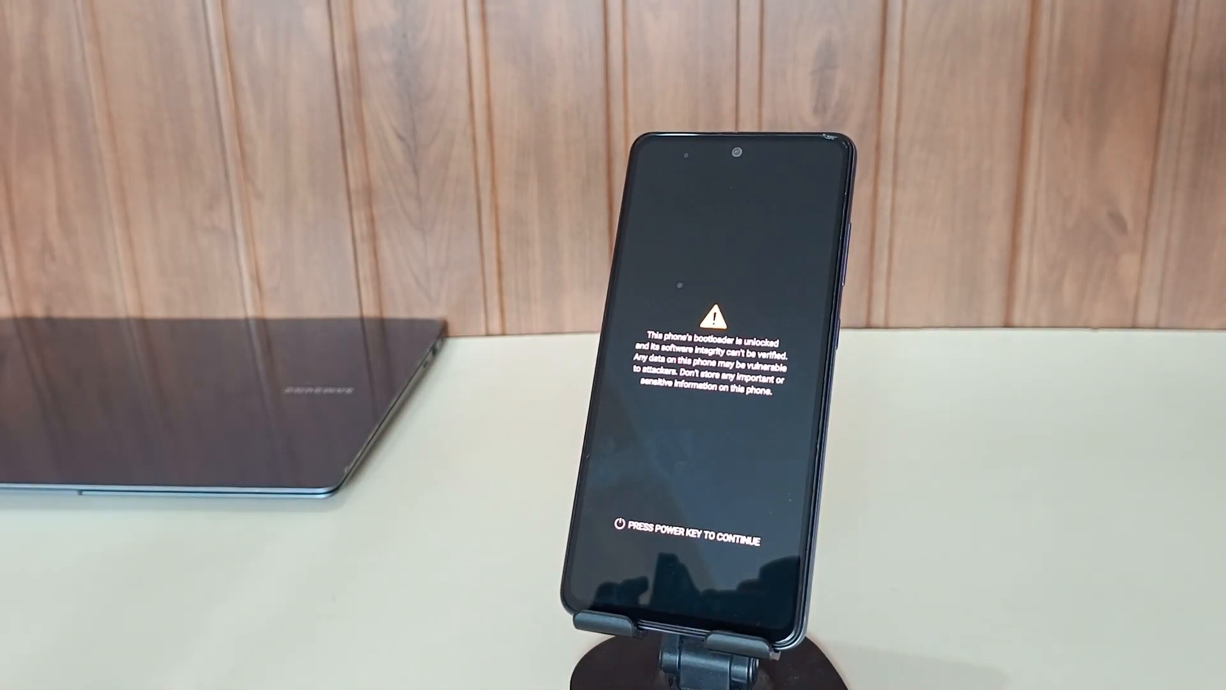
key(power)
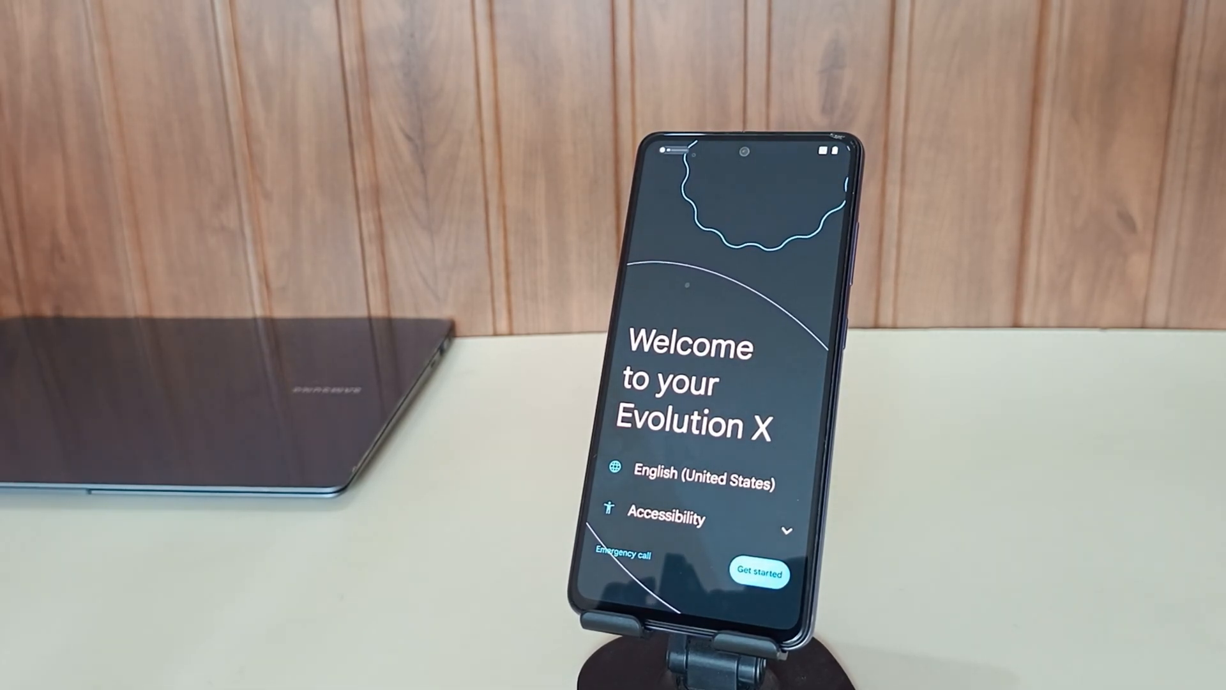
click(758, 574)
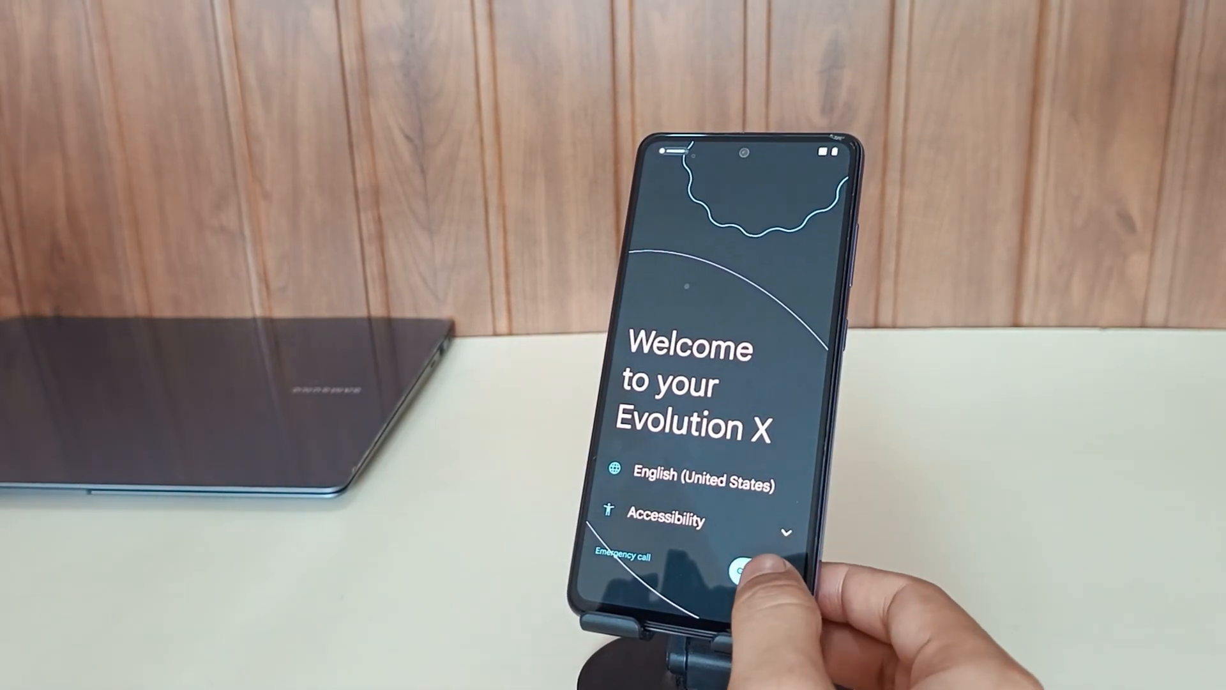